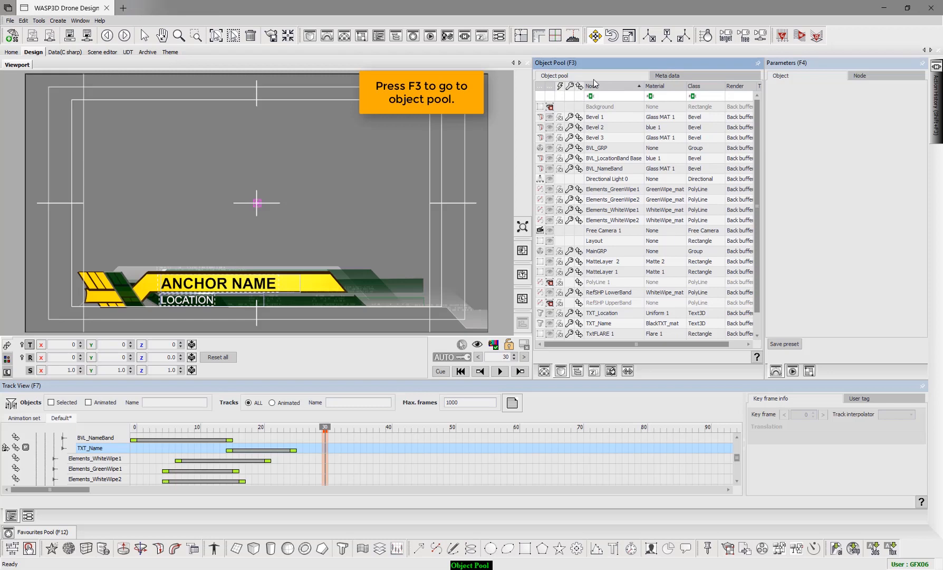
View the scene hierarchy briefly, then return to the Object Pool's object list
left_click(577, 371)
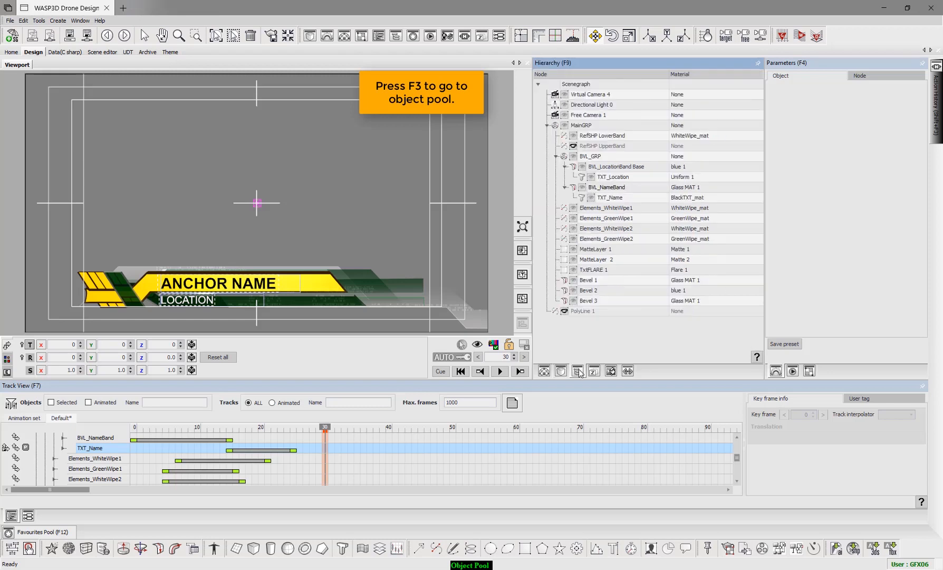
left_click(578, 371)
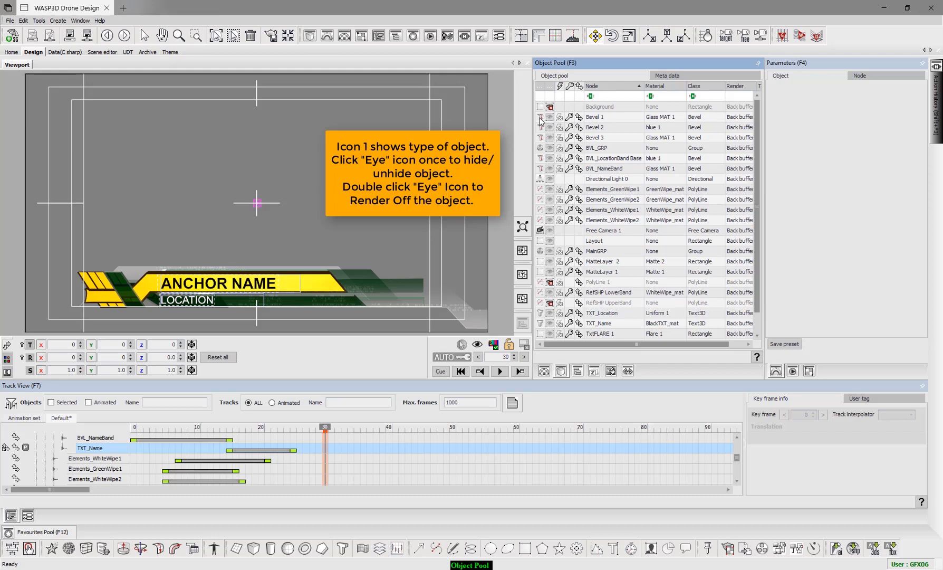
Select Bevel 1 to show bevel height -4 and extrude height 8, toggling its visibility
left_click(595, 116)
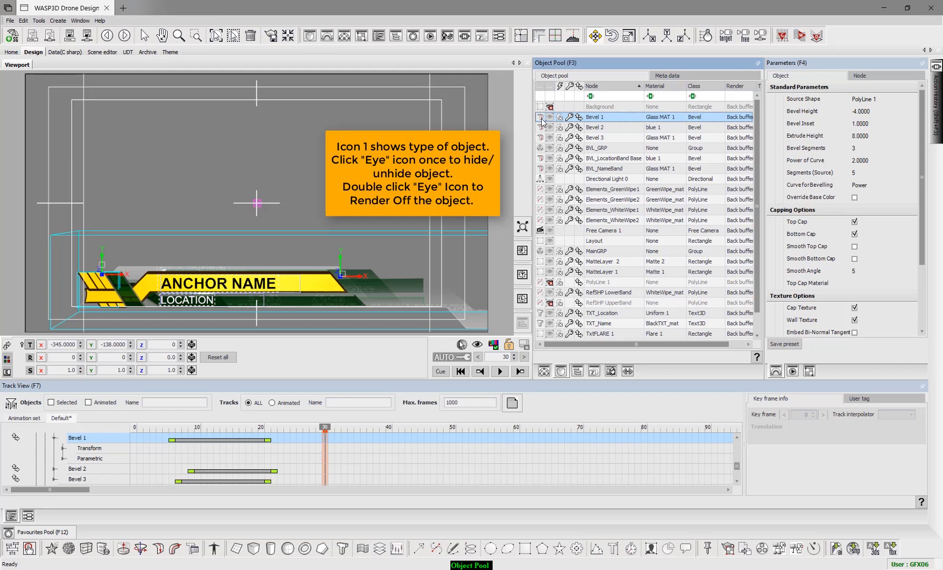
left_click(540, 117)
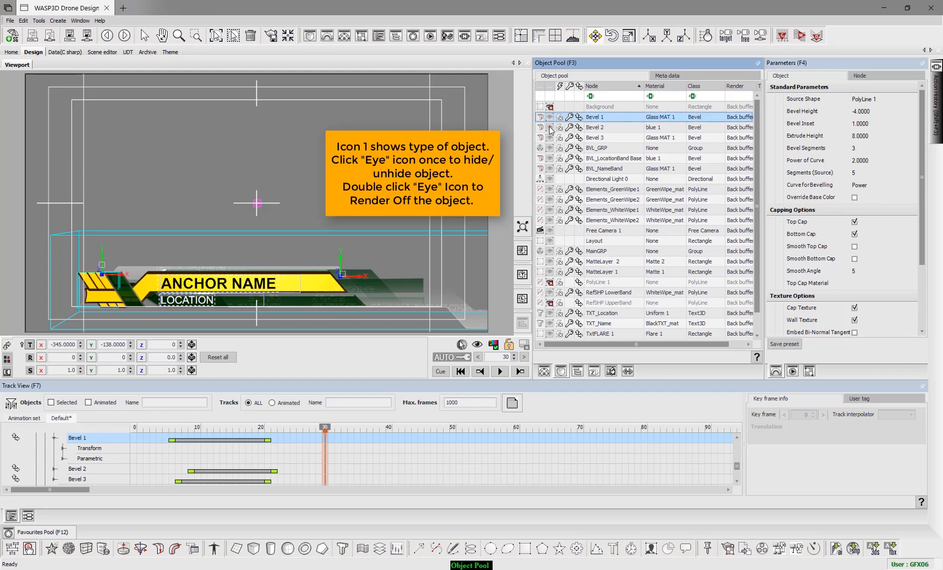
left_click(601, 127)
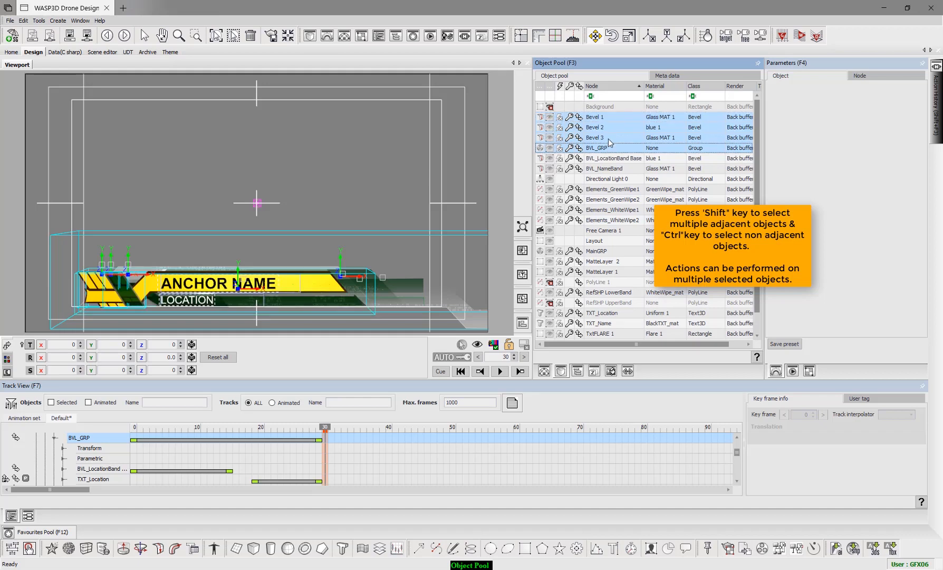
Practise selecting Background, Bevel 1 to 3, then Bevel 1–2, ending on the Elements wipes
left_click(599, 107)
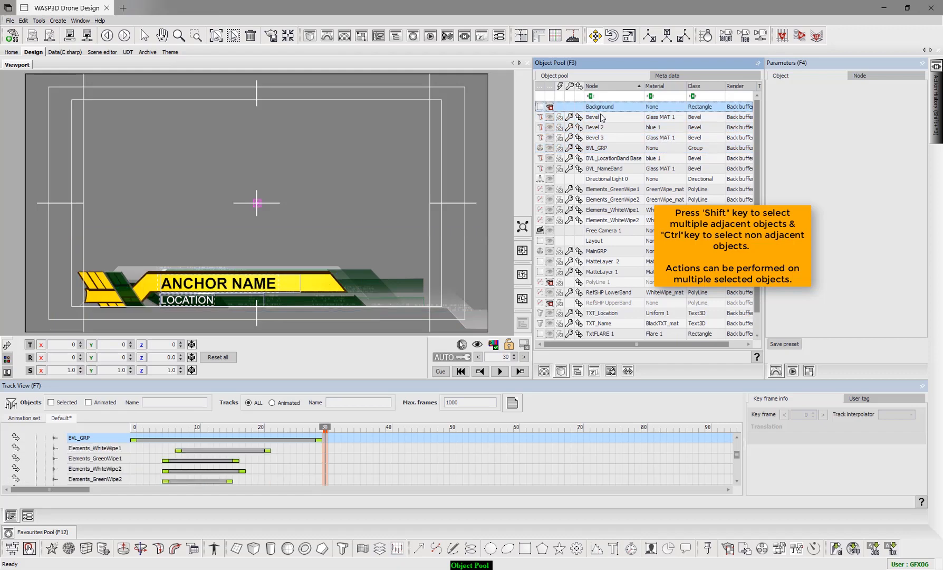
left_click(596, 117)
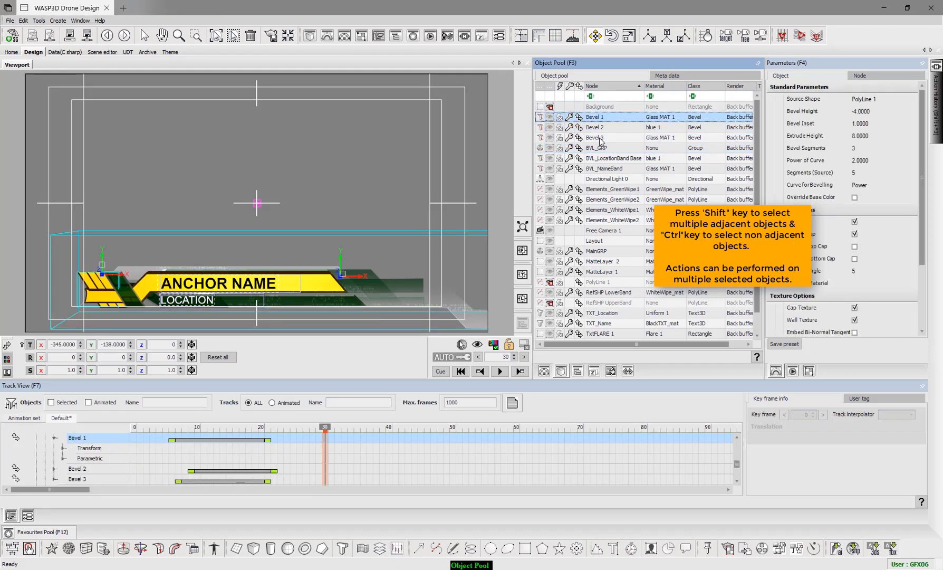
left_click(596, 137)
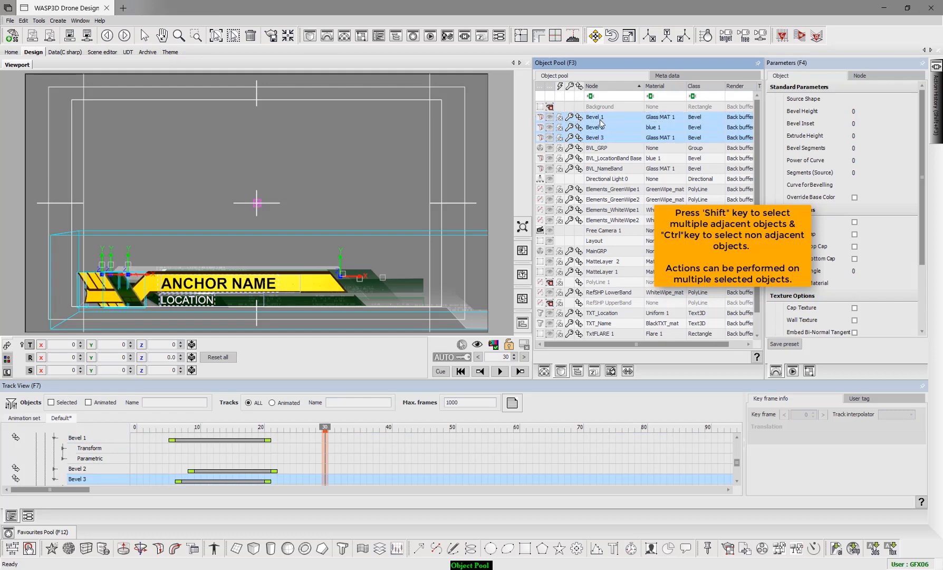
left_click(595, 127)
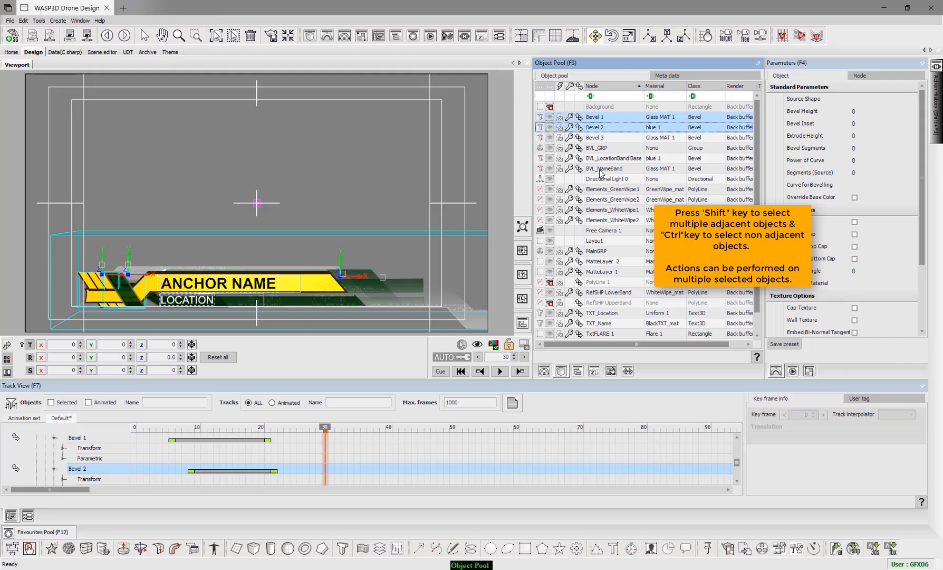
left_click(608, 179)
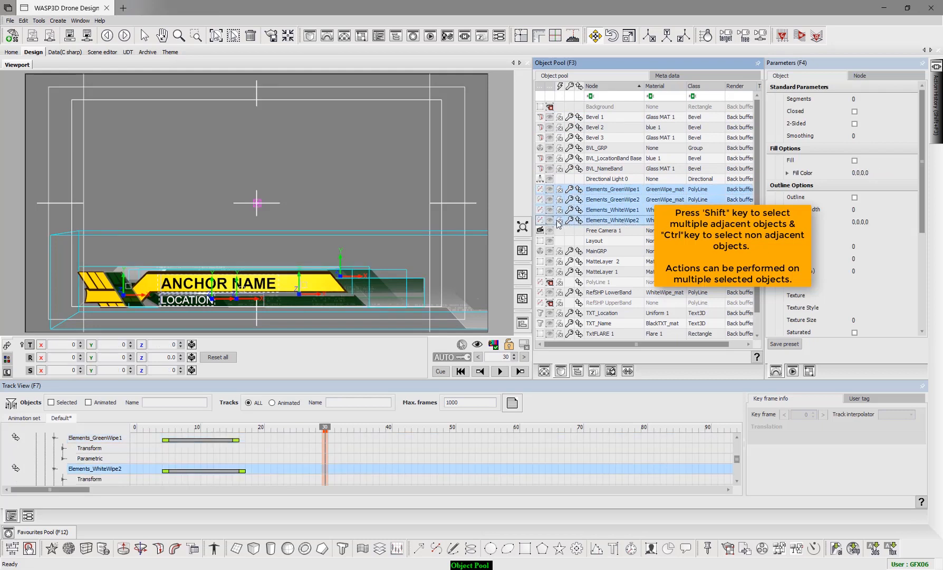
mouse_move(554, 223)
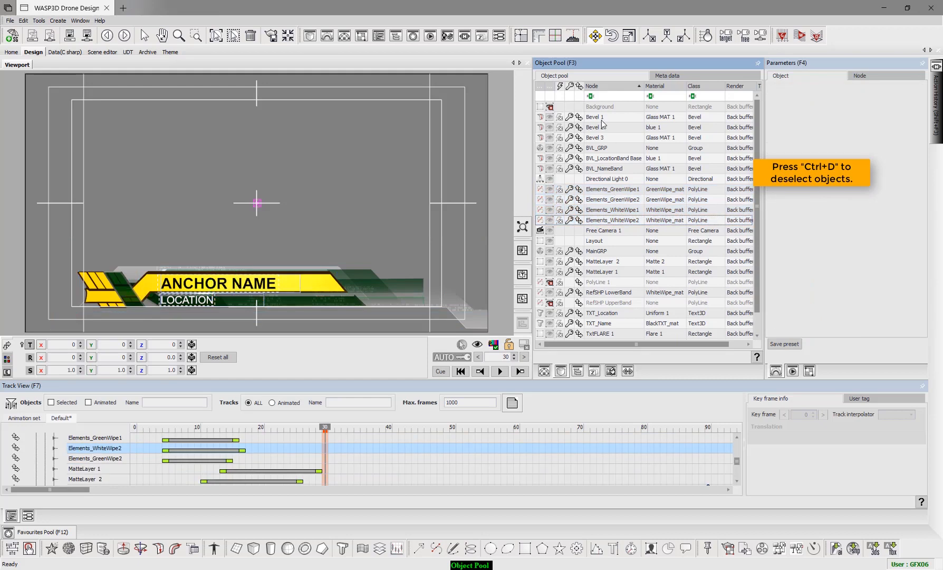
Deselect everything and select Bevel 1 alone to show its bevel parameters
left_click(596, 117)
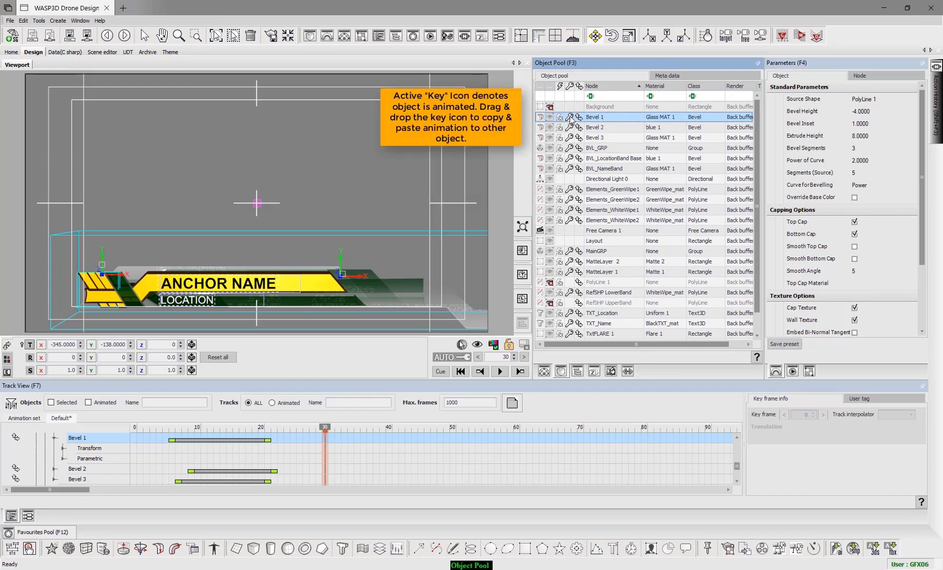
mouse_move(570, 120)
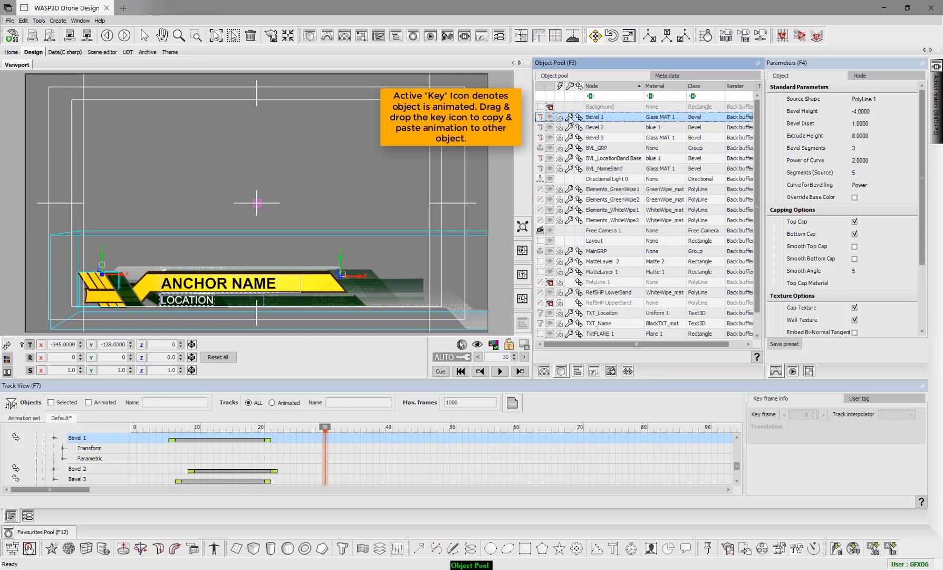
Clear Bevel 1's animation and copy Bevel 2's animation timing onto it
right_click(596, 117)
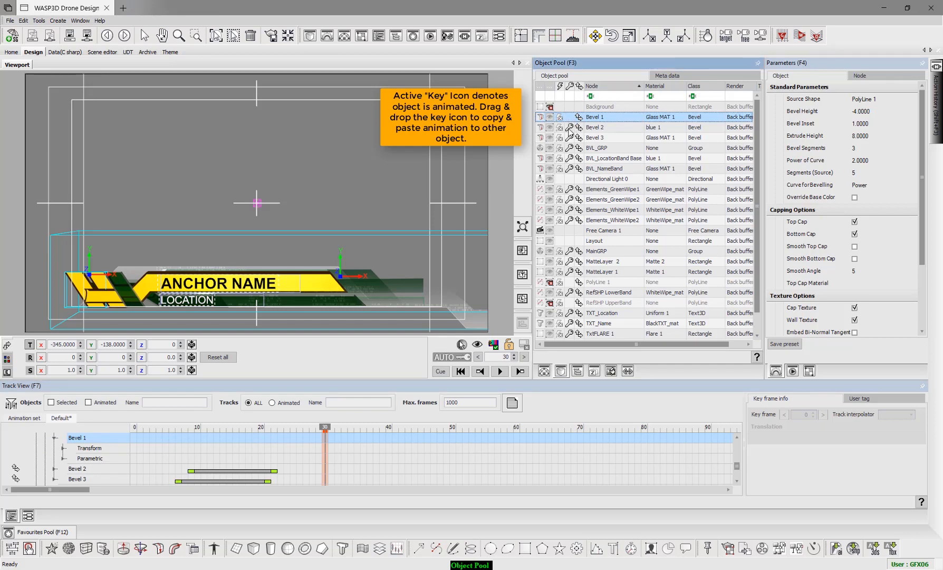
left_click(596, 127)
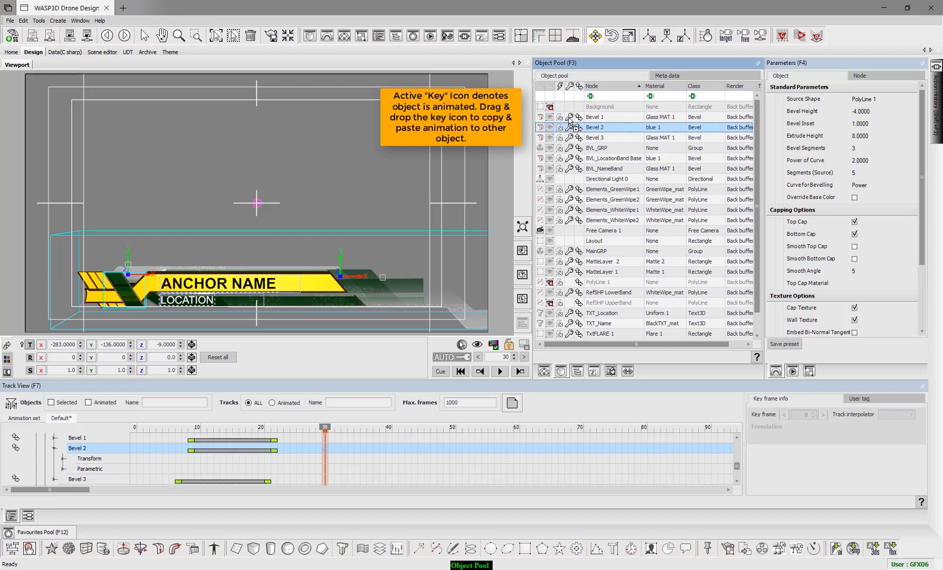
left_click(595, 117)
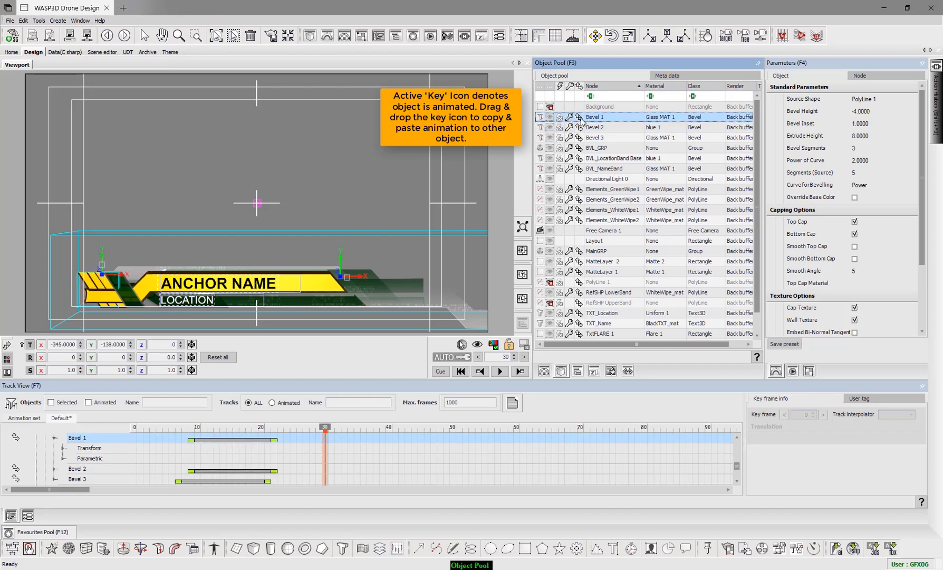
Add Deflector Plane 1 and copy its transformation onto Rectangle 1
left_click(594, 127)
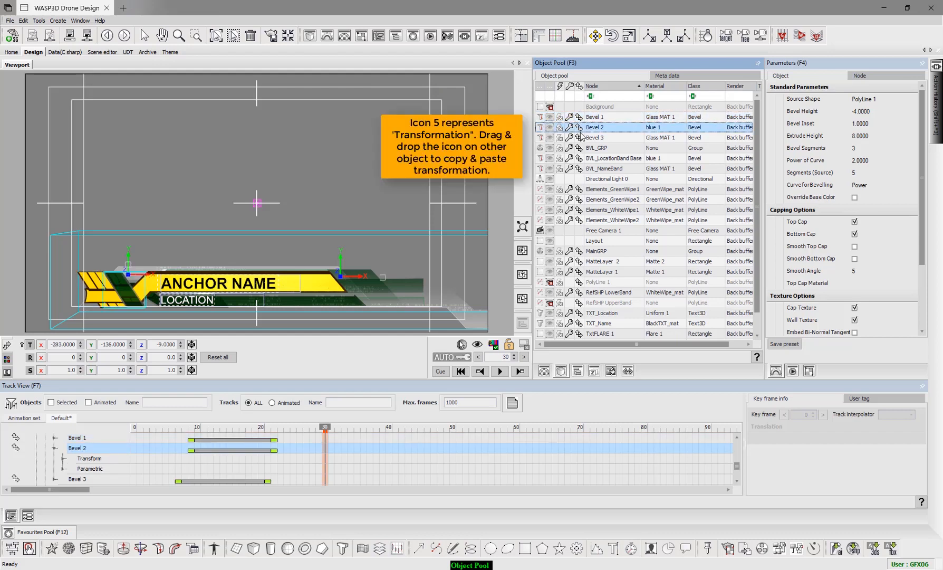
left_click(596, 116)
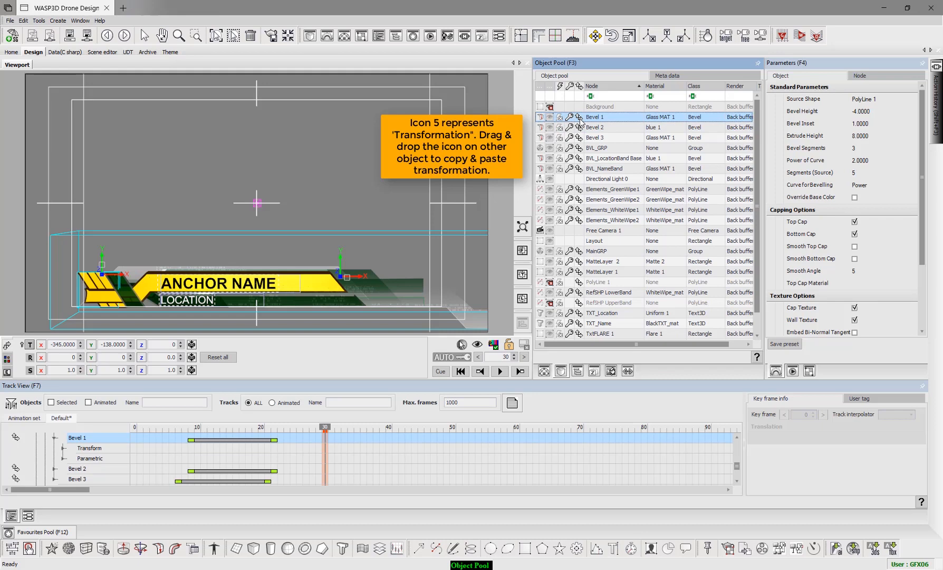
mouse_move(208, 322)
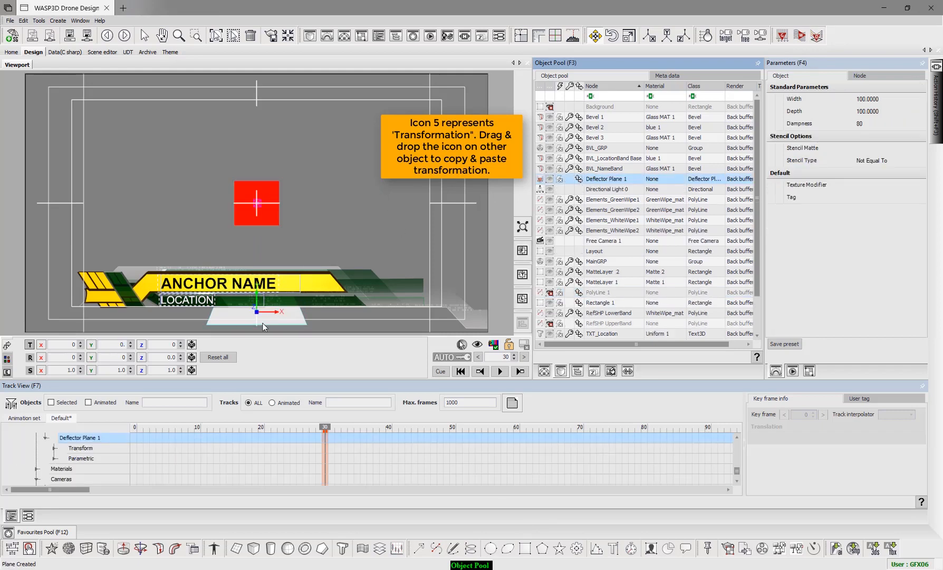
left_click(600, 303)
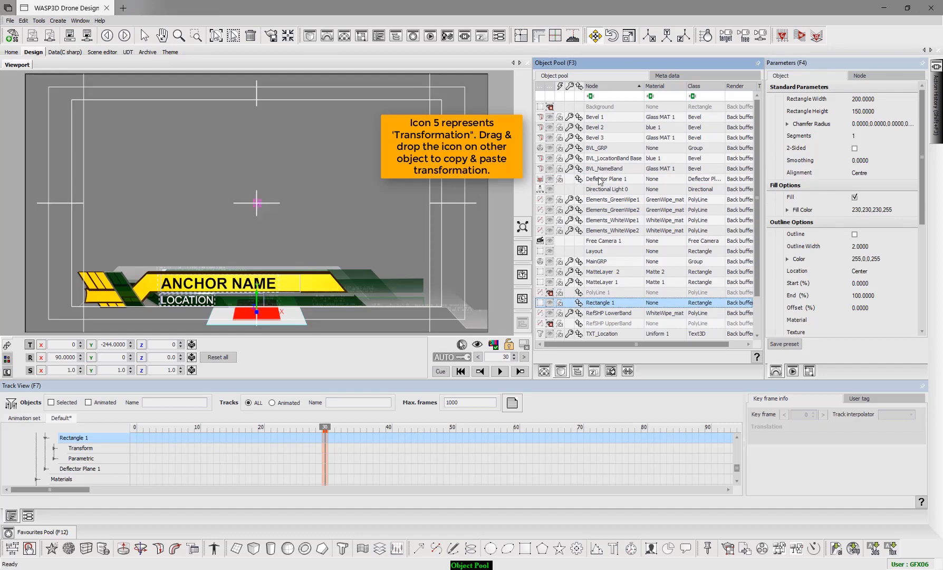
left_click(608, 179)
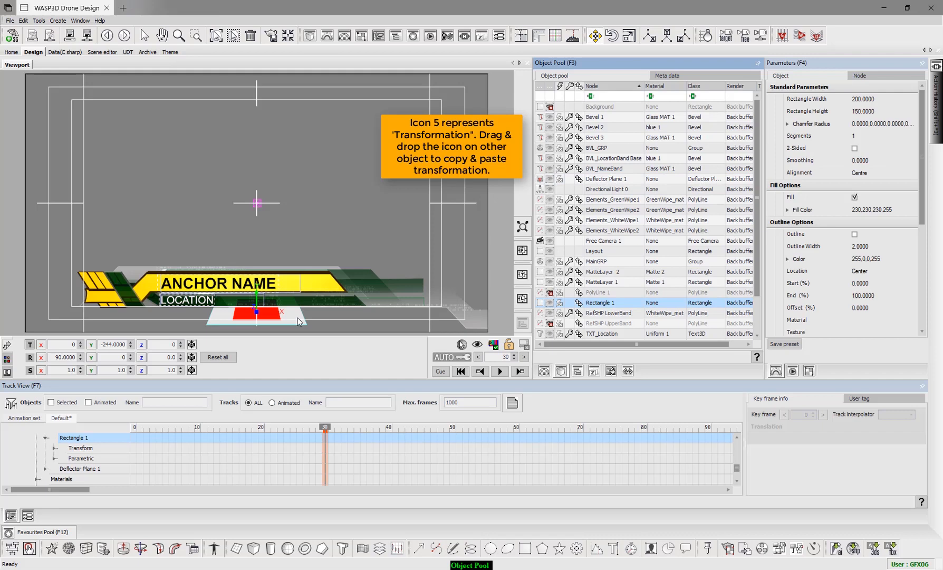
Set Rectangle 1's width to 270, then select PolyLine 1
left_click(864, 98)
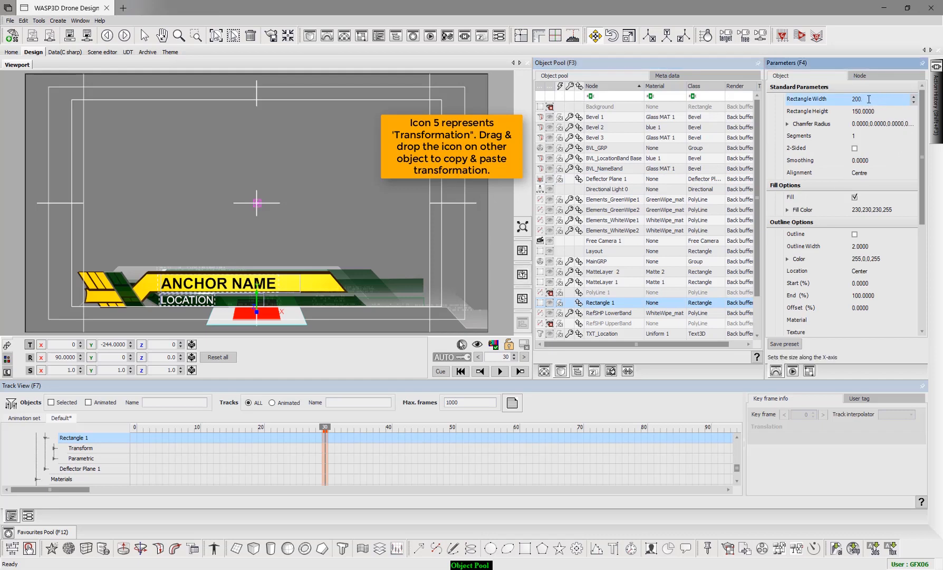
type("270")
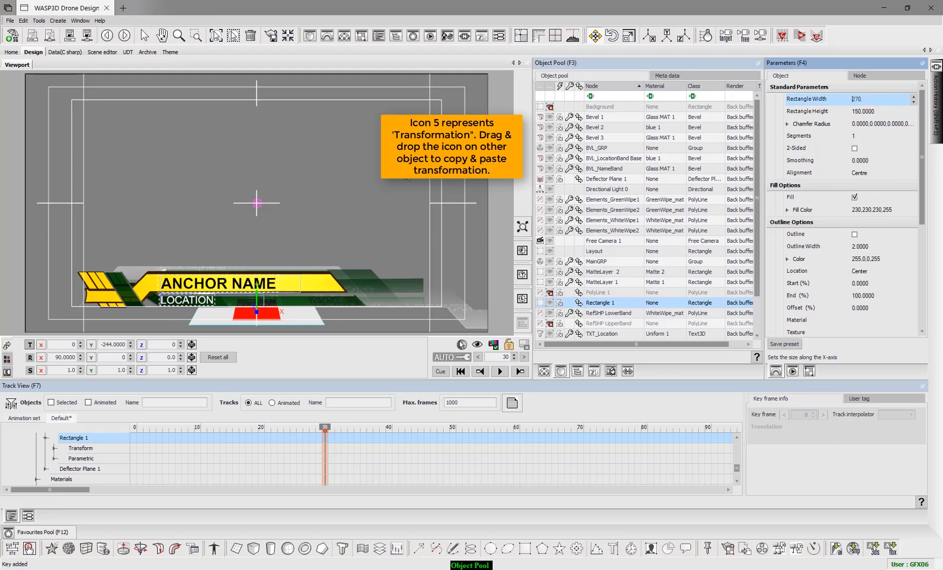
left_click(598, 292)
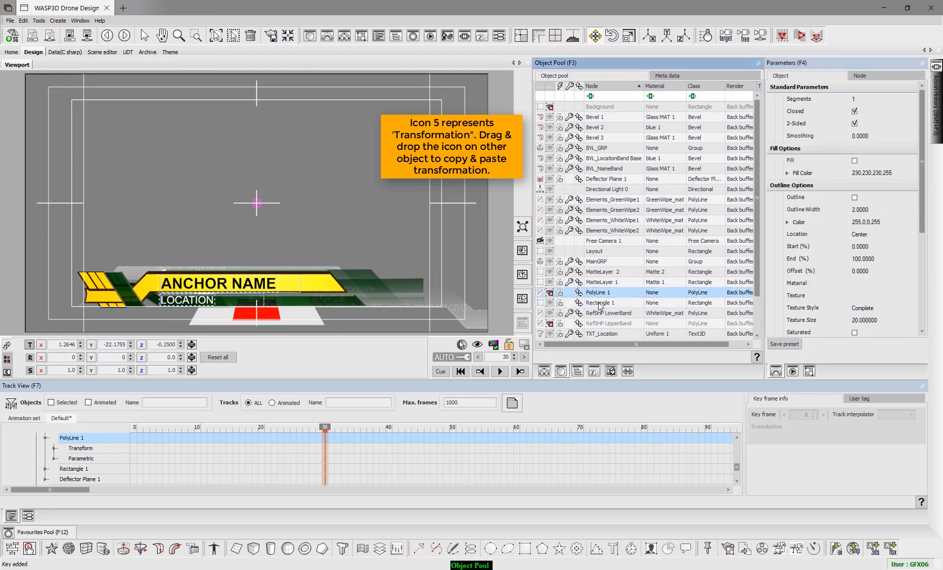
left_click(605, 179)
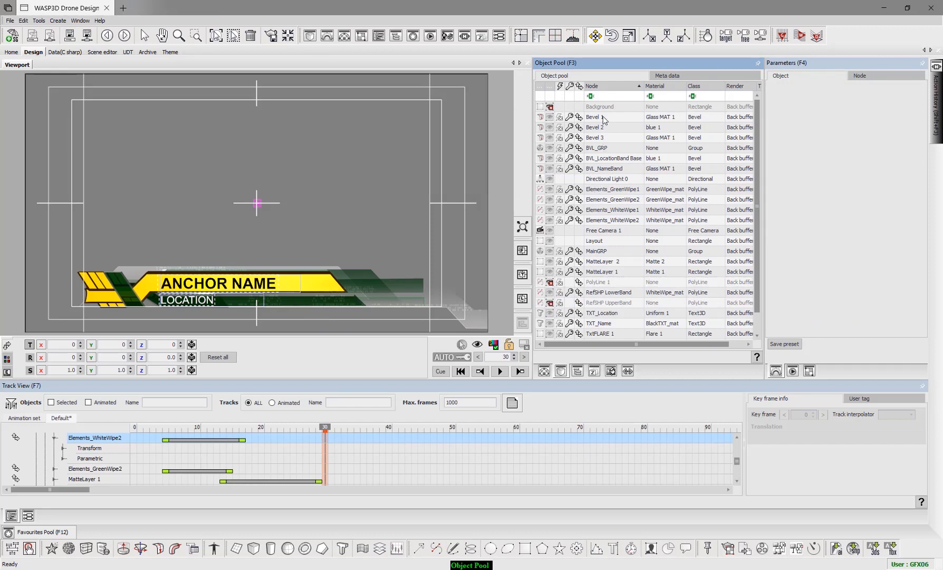
left_click(592, 85)
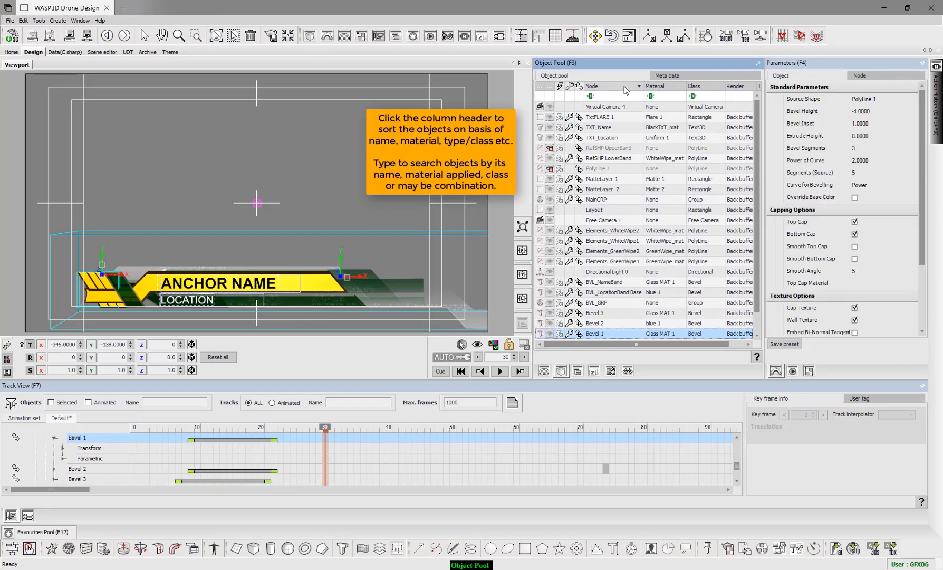
left_click(592, 85)
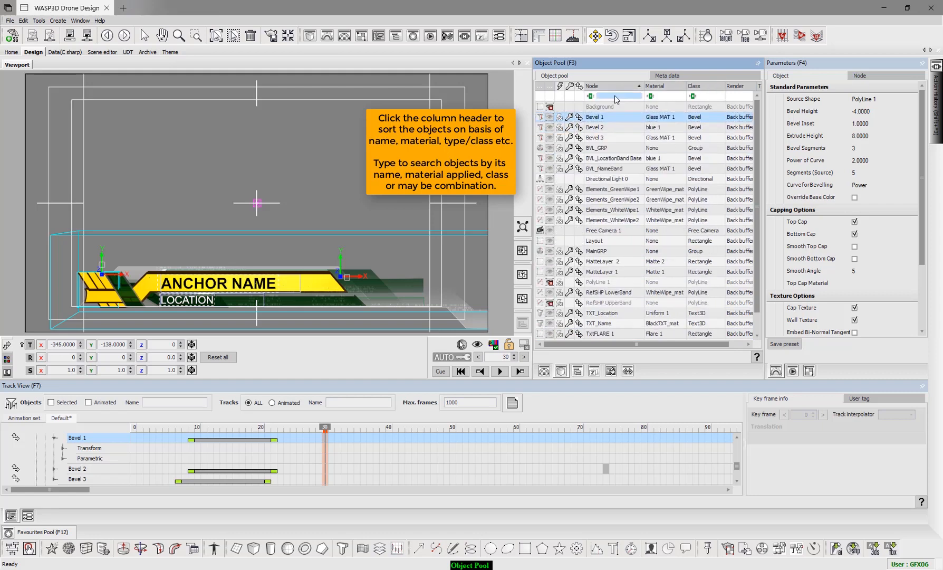
left_click(613, 96)
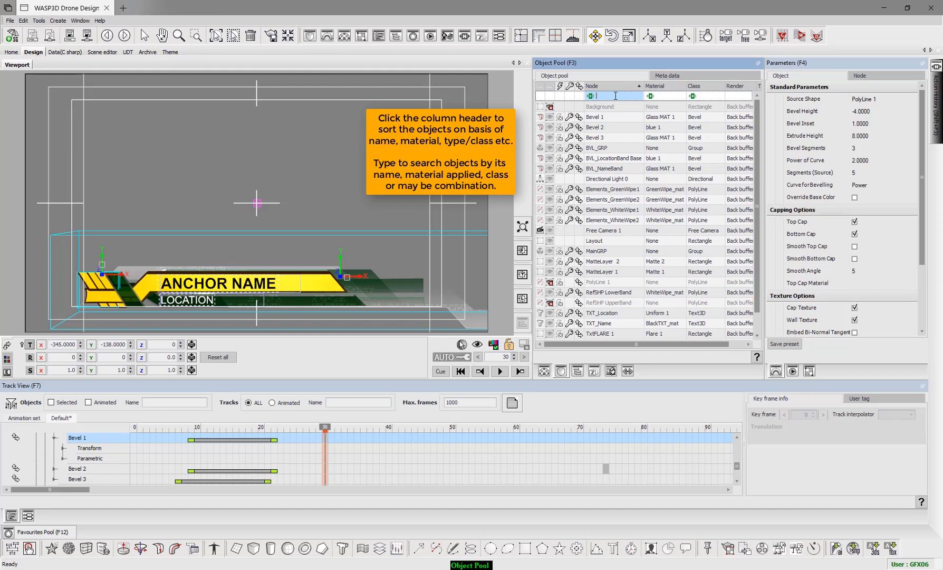
type("T")
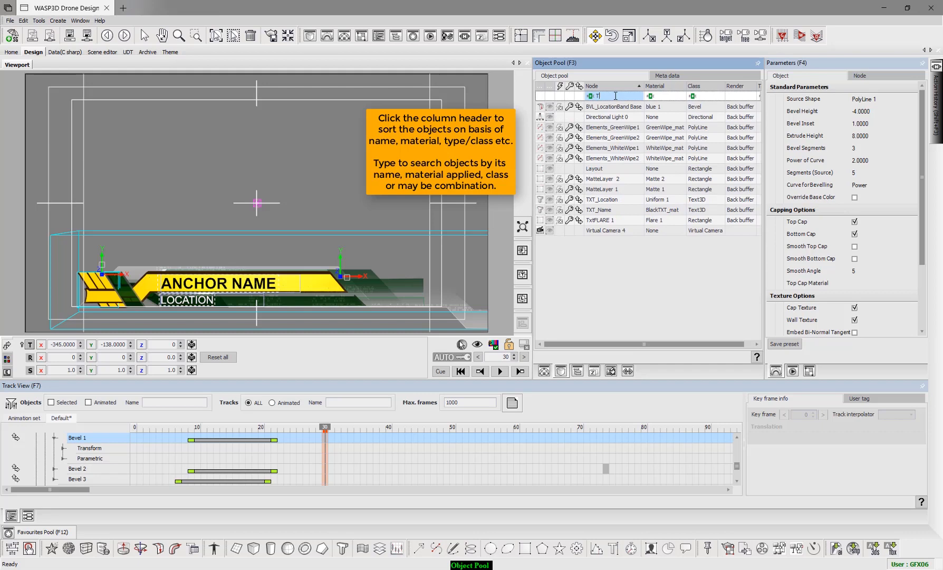
type("Txt")
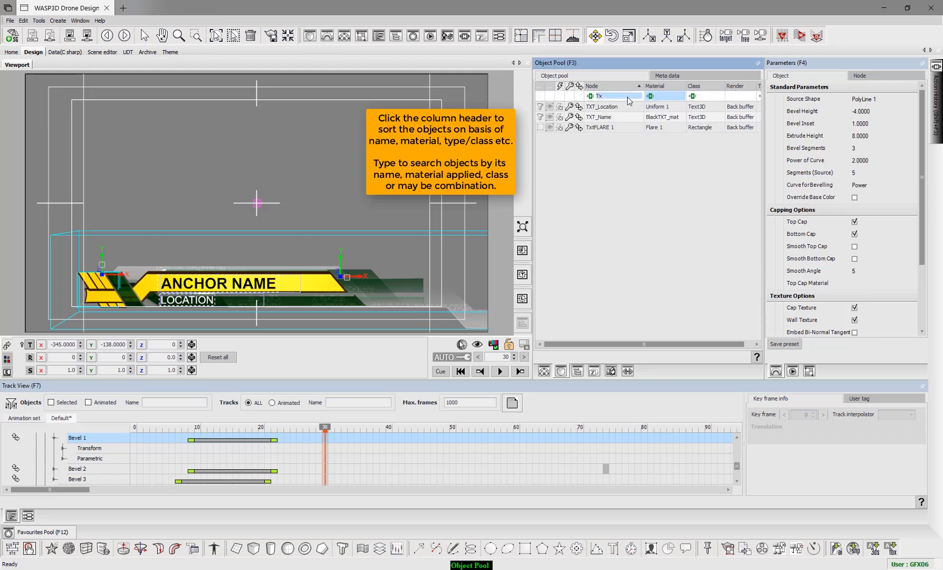
left_click(614, 85)
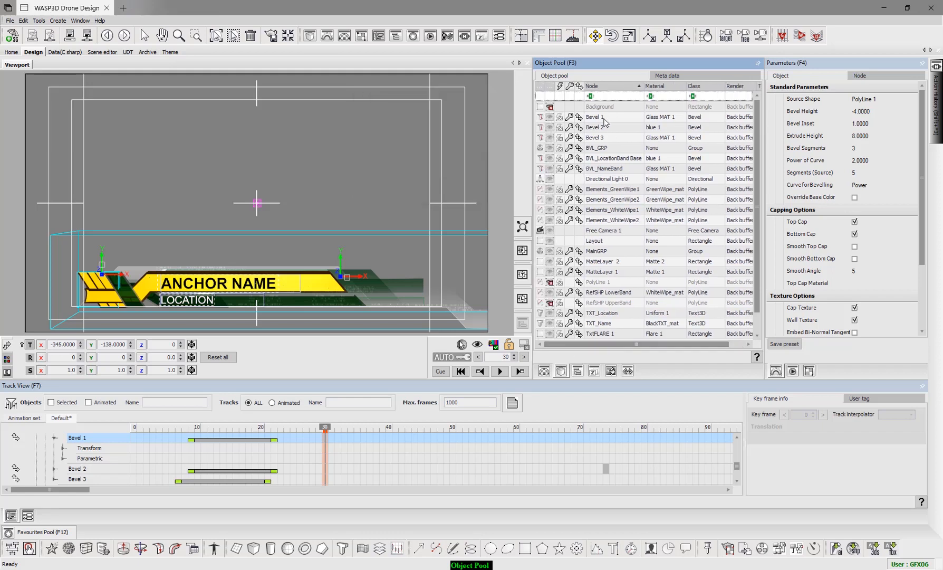
Copy Bevel 1 as an object and paste it as Bevel 4 with Glass MAT 1
left_click(596, 116)
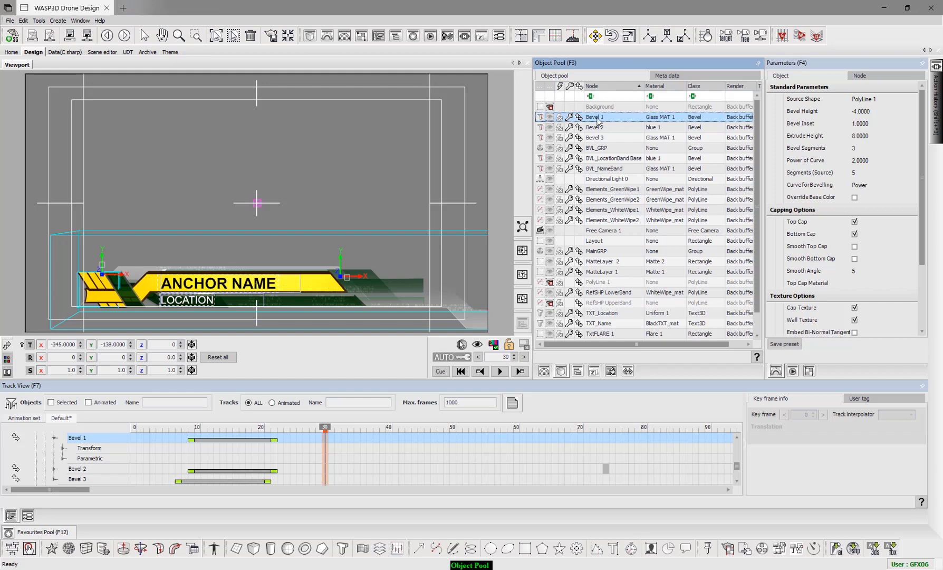
right_click(595, 116)
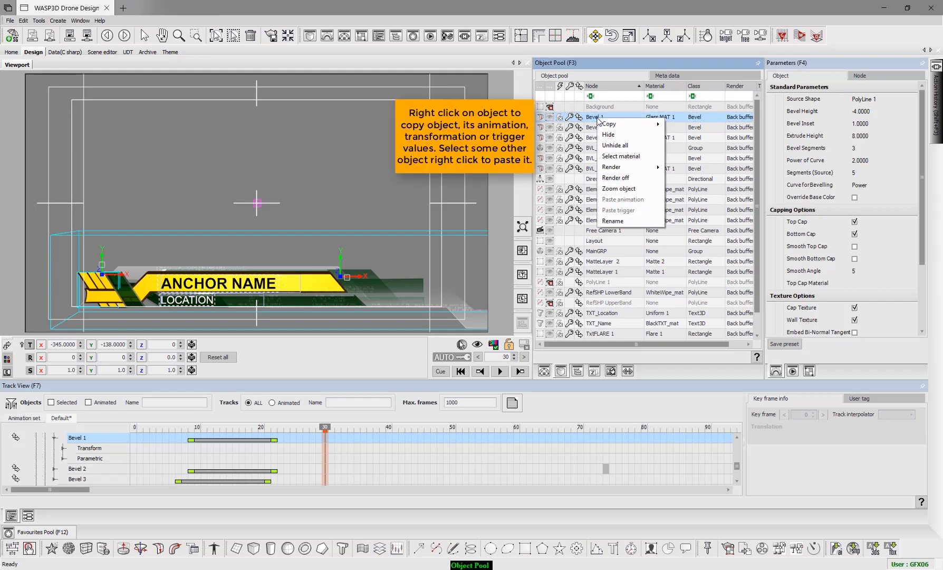
mouse_move(610, 124)
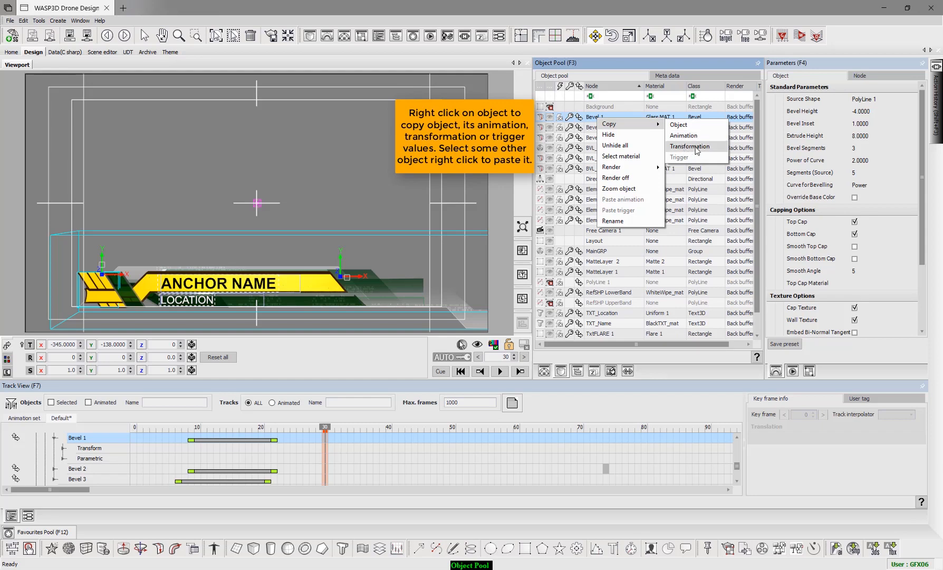
mouse_move(607, 131)
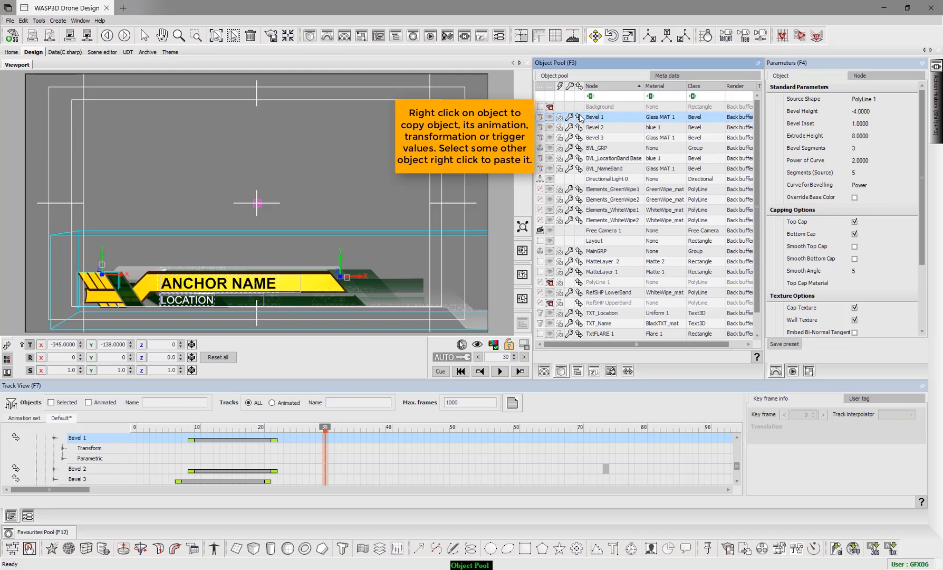
mouse_move(613, 126)
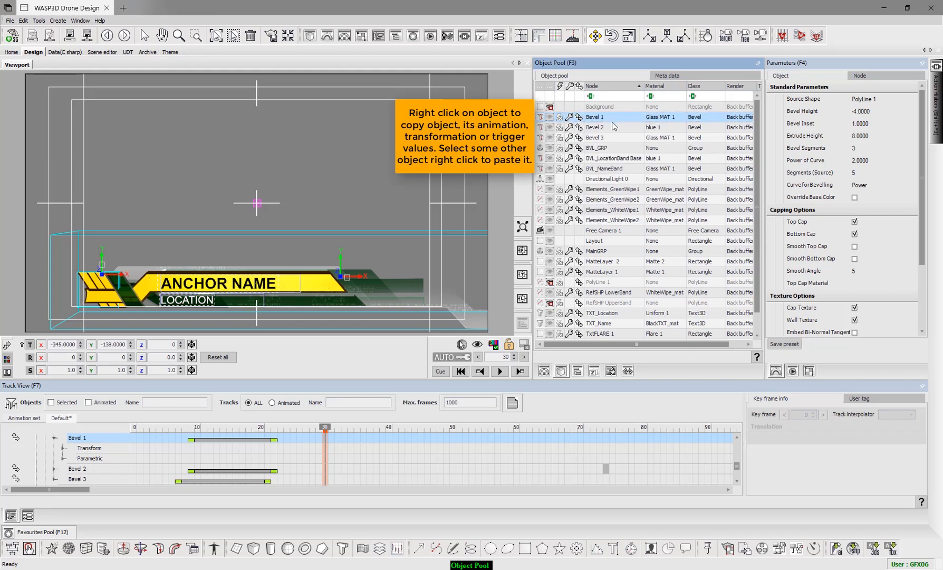
right_click(596, 116)
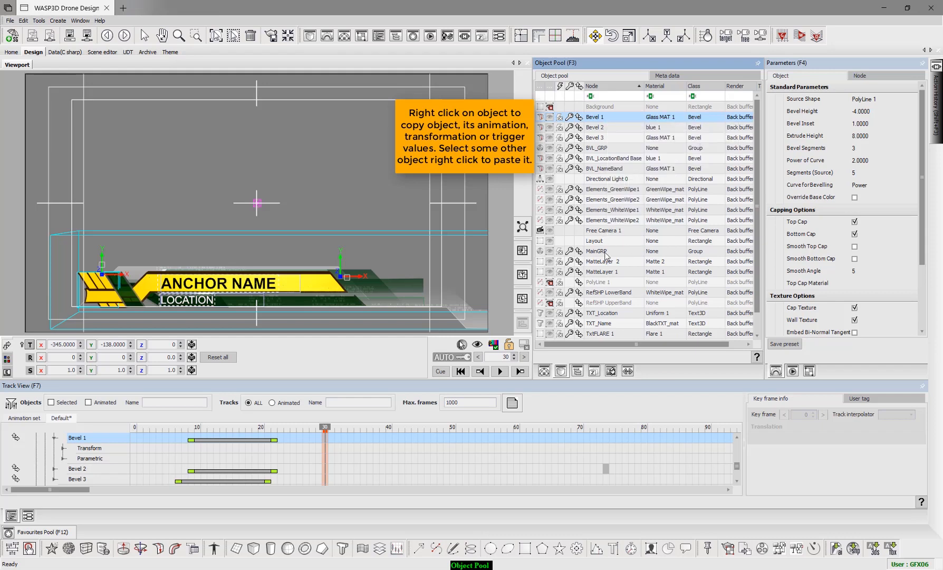
right_click(595, 138)
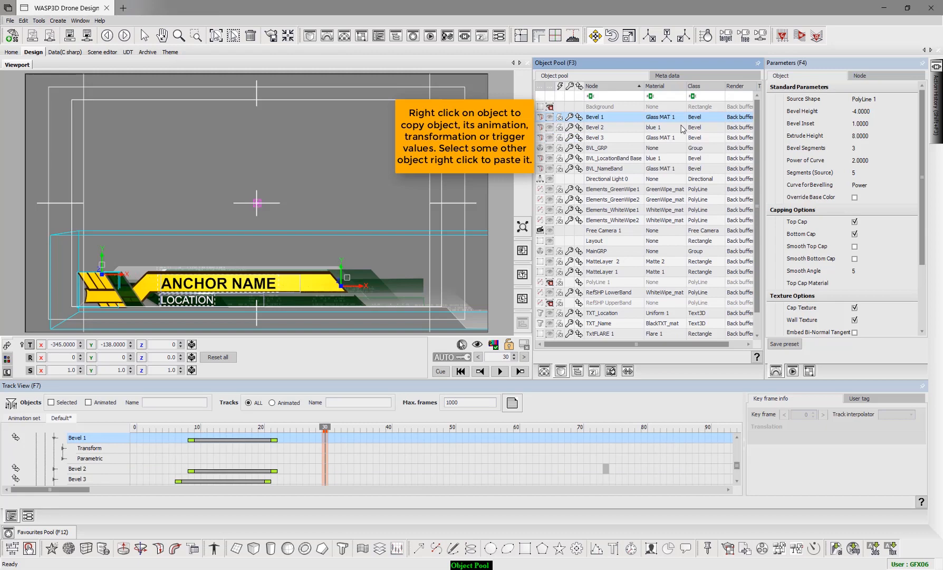
left_click(595, 147)
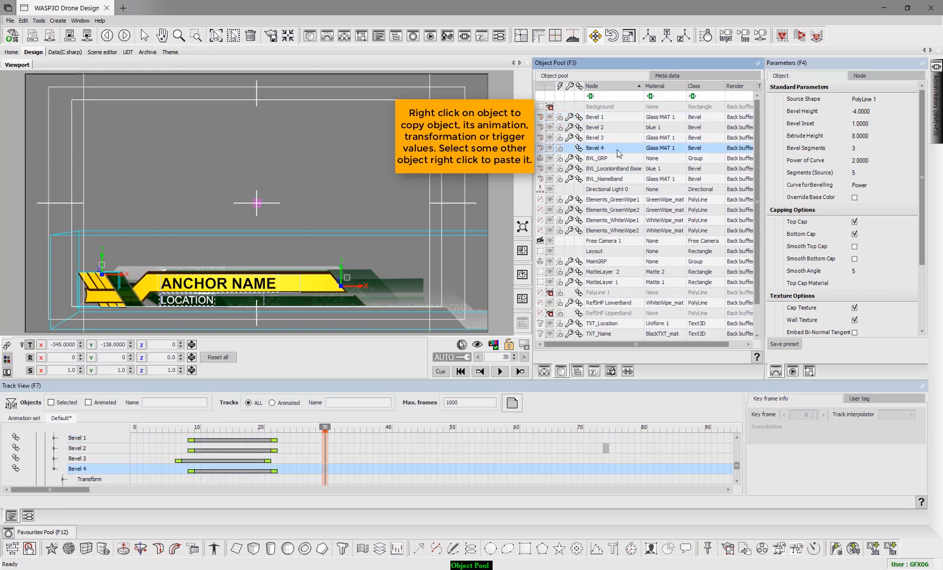
Open Bevel 1's detailed Copy options dialog and close it without copying
right_click(596, 117)
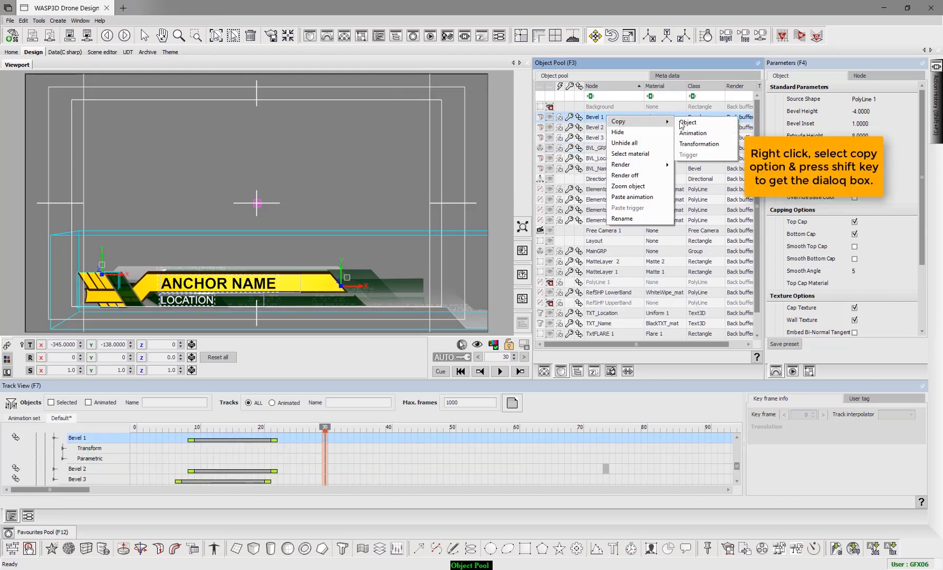
left_click(687, 122)
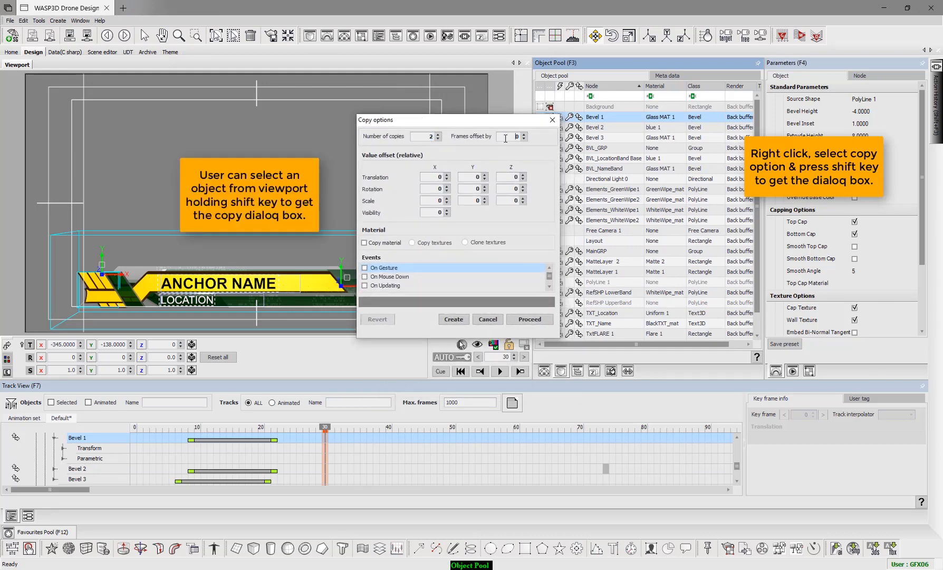
type("4")
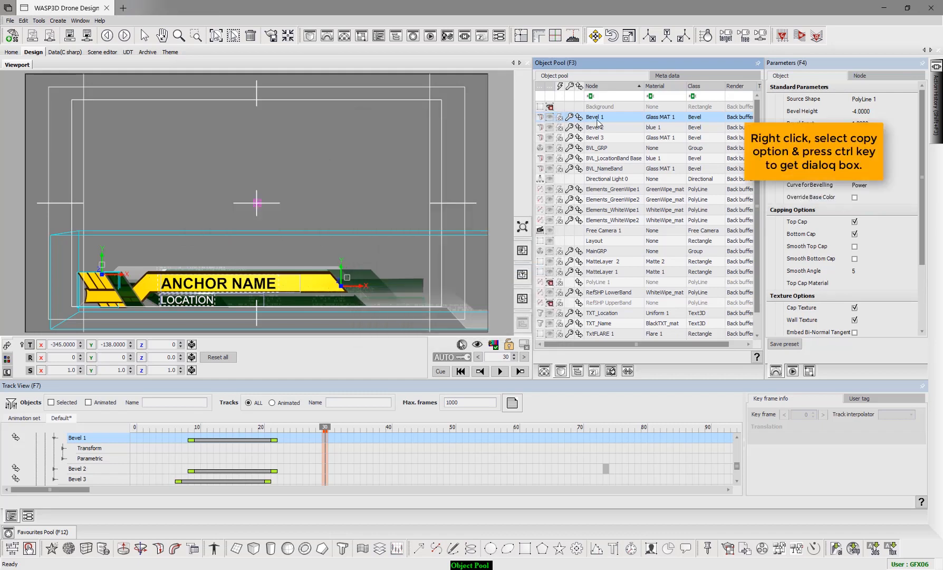
Open the copy material options, choose Clone textures, then cancel without copying
right_click(595, 117)
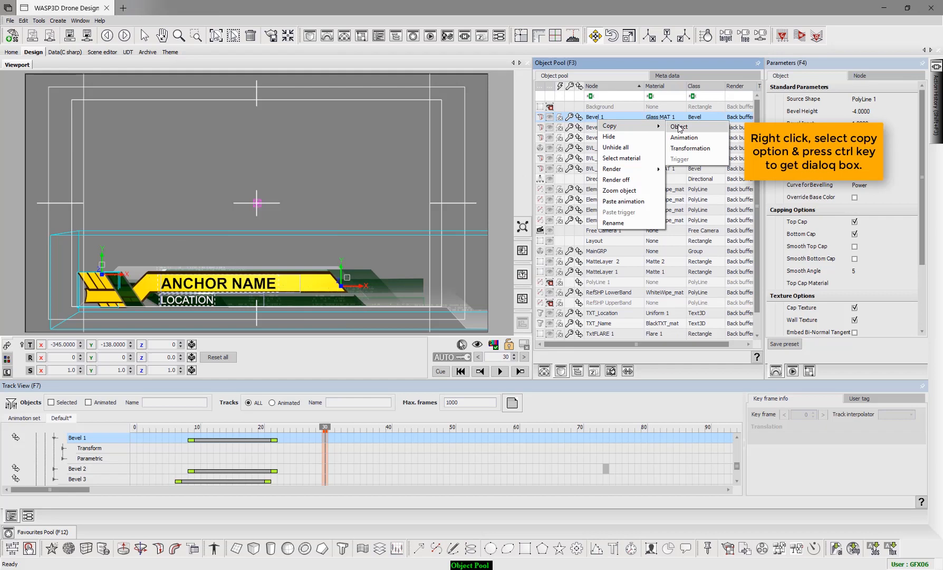
left_click(678, 126)
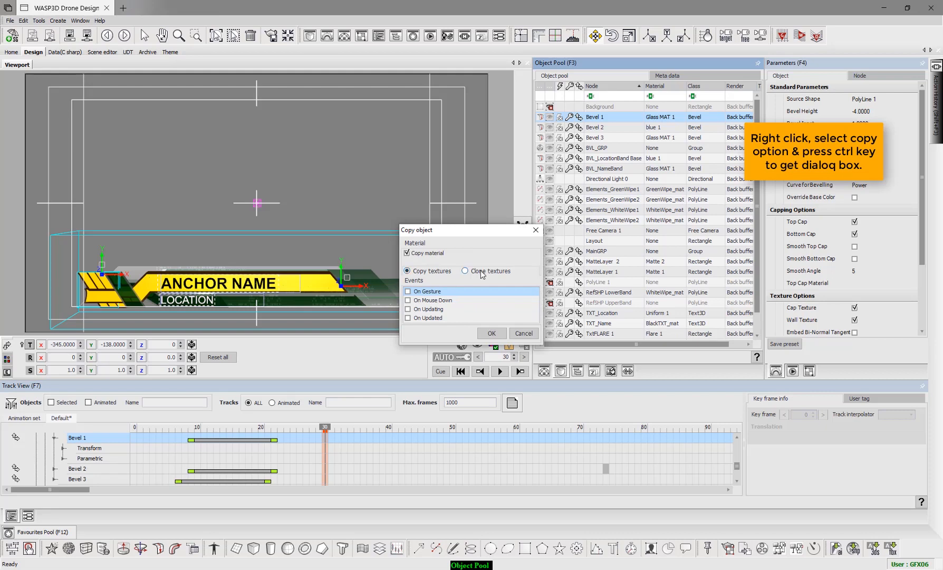
left_click(466, 271)
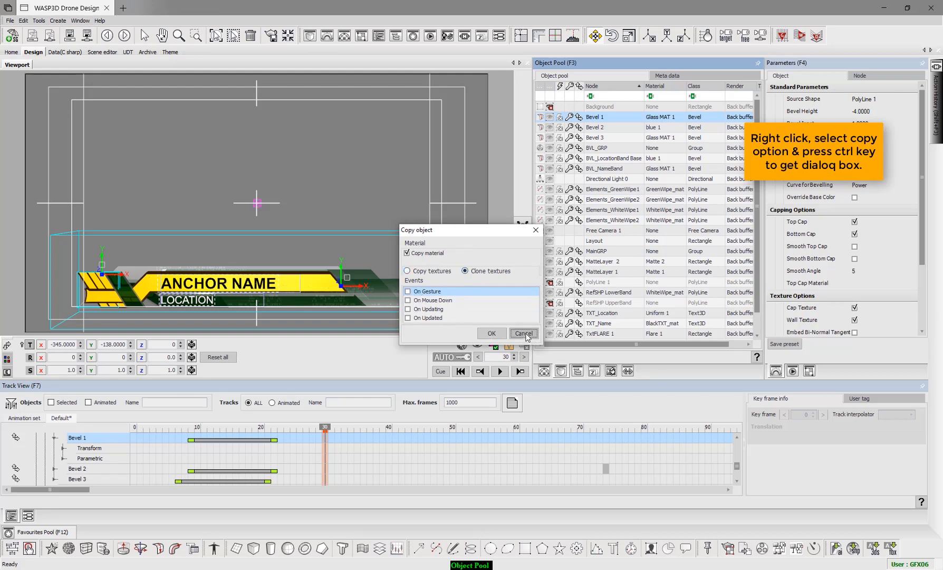
left_click(522, 334)
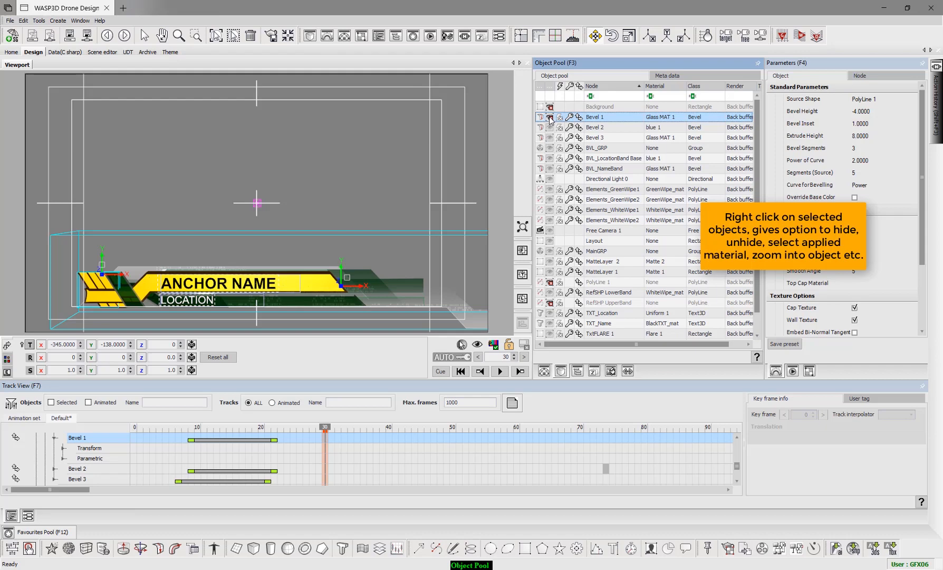
Switch Bevel 1's render target to render texture, then back to back buffer
right_click(595, 117)
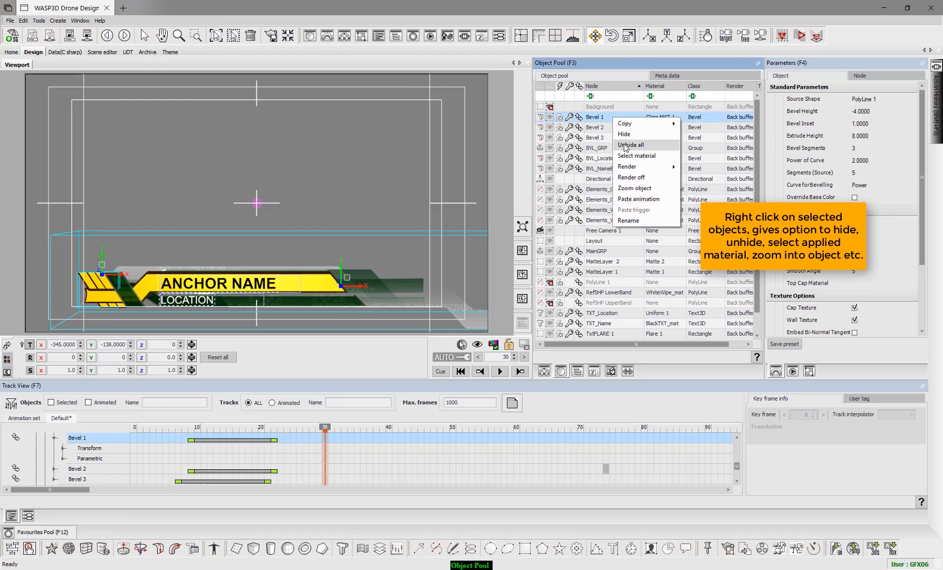
mouse_move(651, 158)
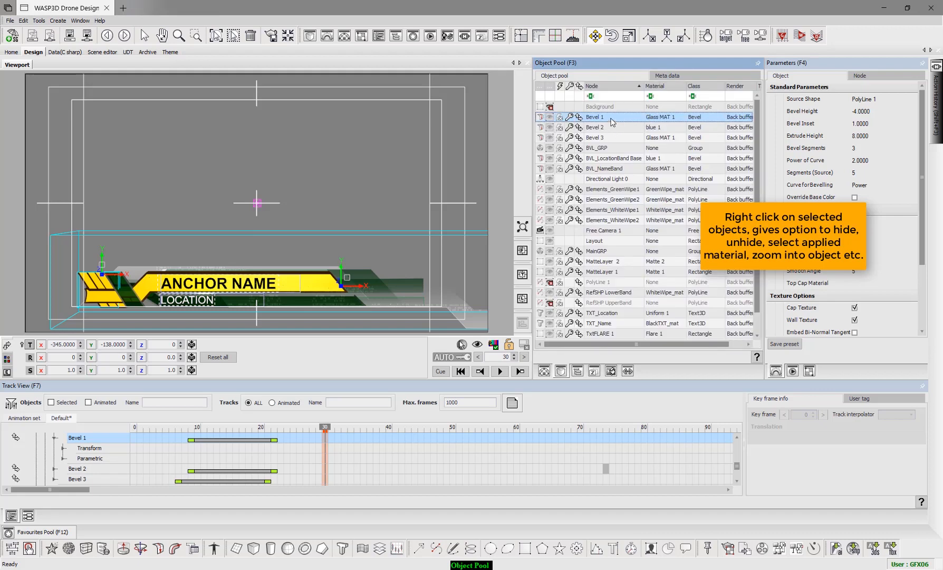
right_click(596, 117)
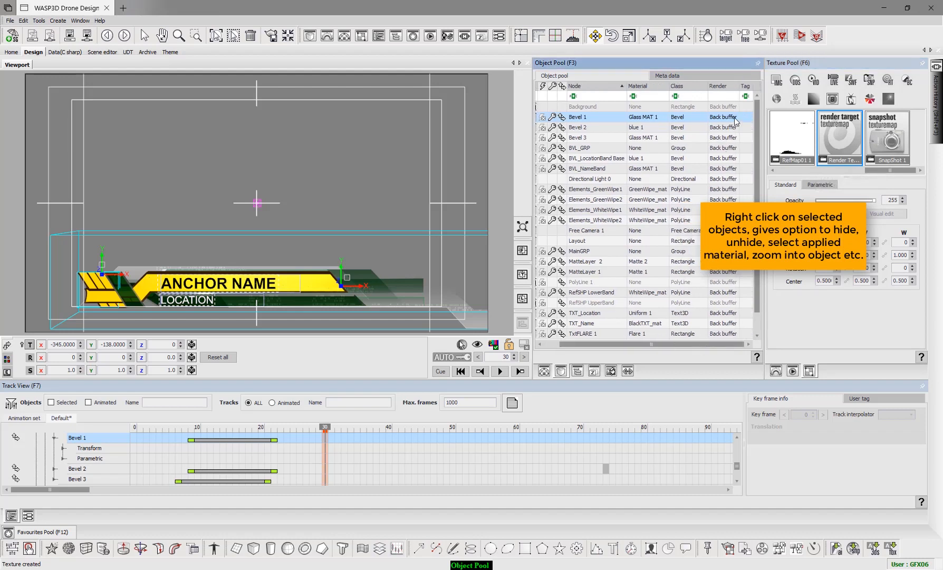
left_click(727, 116)
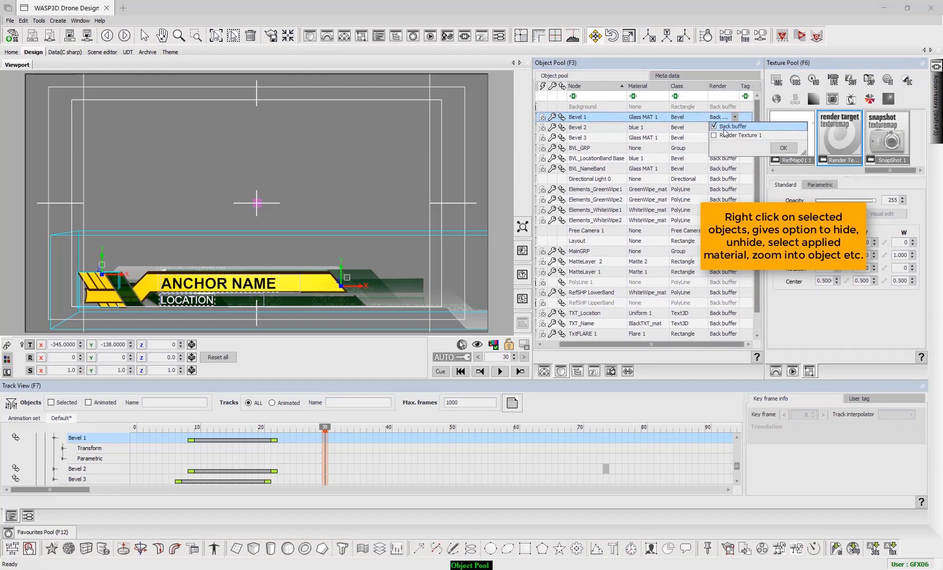
left_click(715, 126)
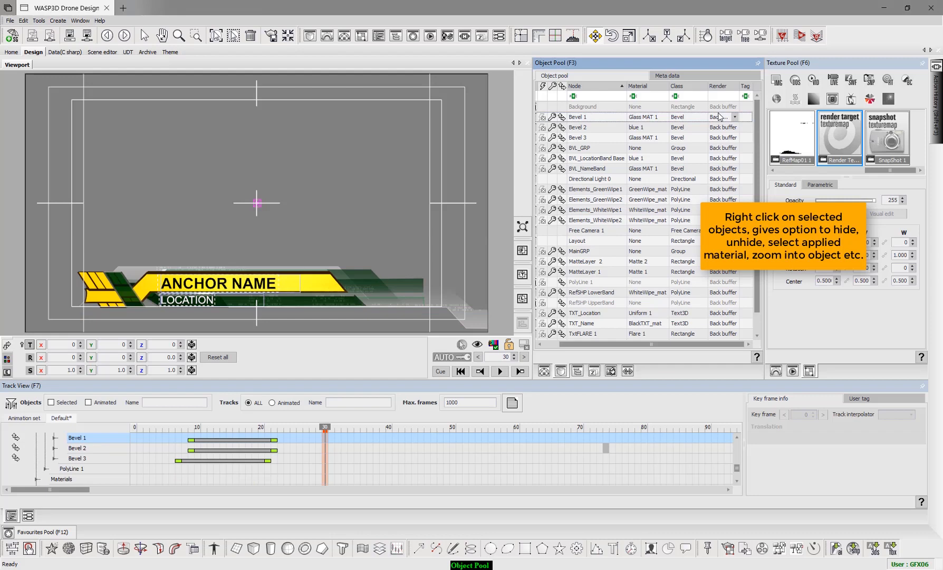
left_click(734, 117)
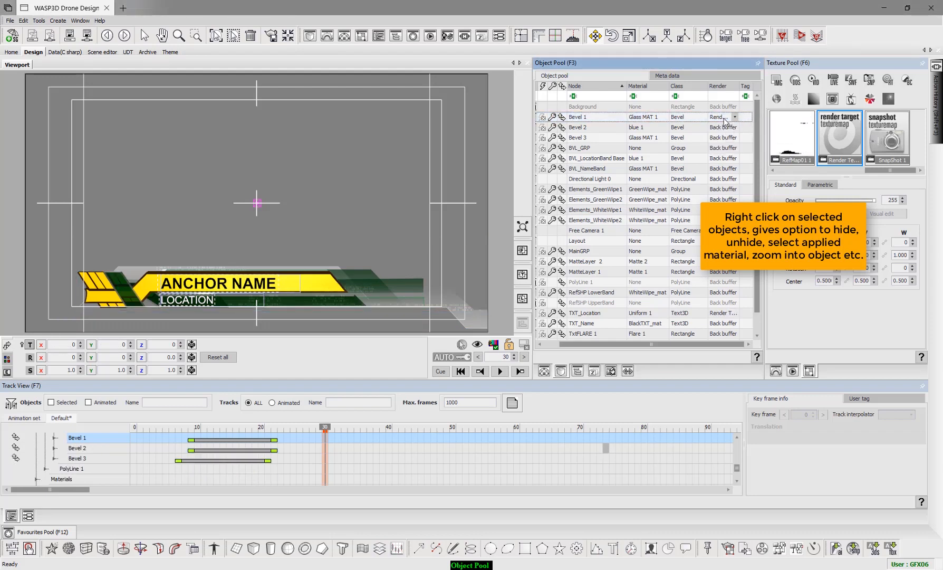
left_click(734, 117)
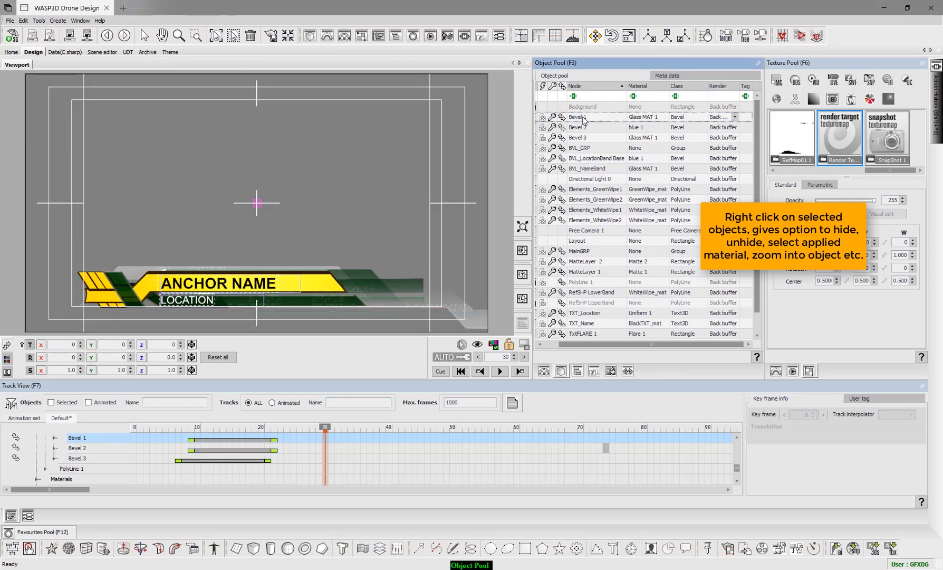
Toggle Bevel 1's rendering off, then bring up the viewport's camera Views submenu
right_click(578, 117)
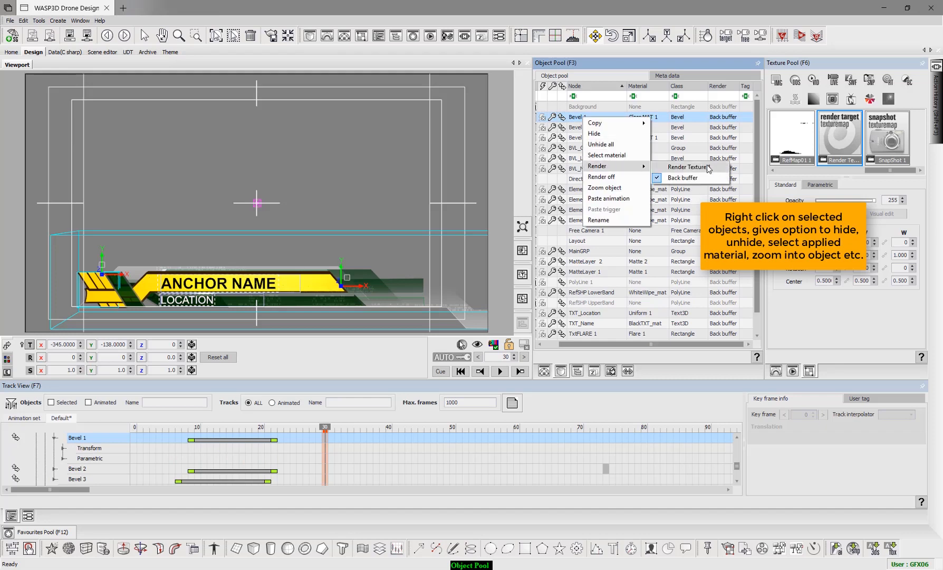
mouse_move(687, 167)
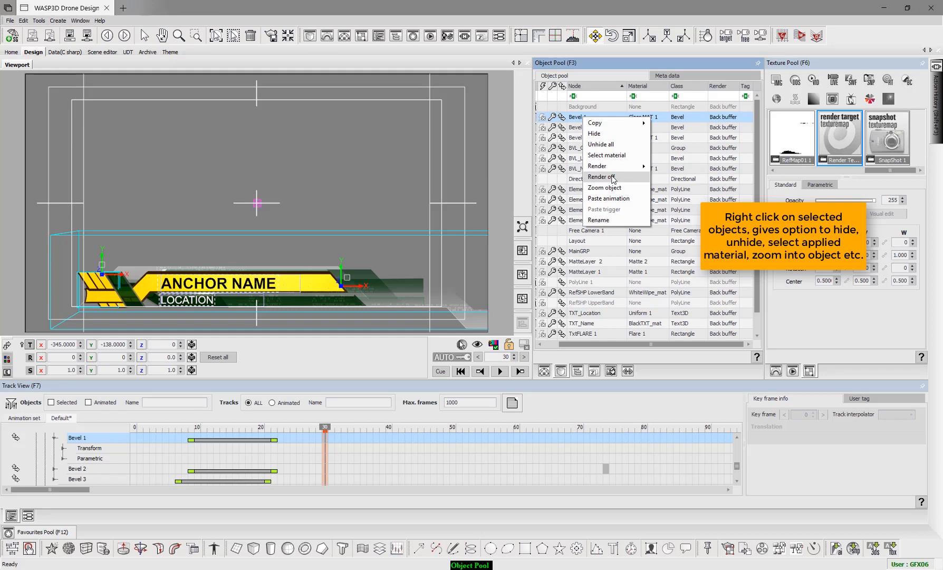
left_click(601, 176)
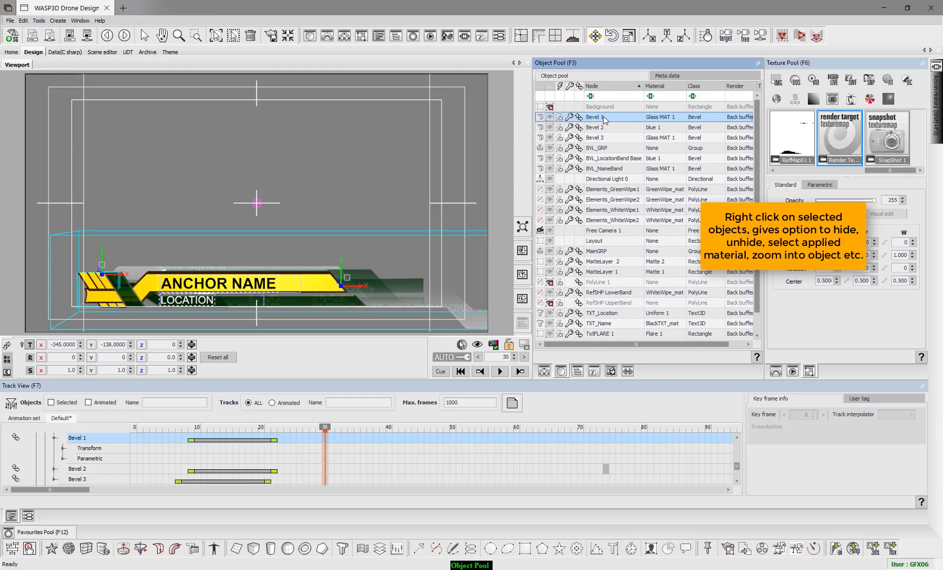
right_click(601, 119)
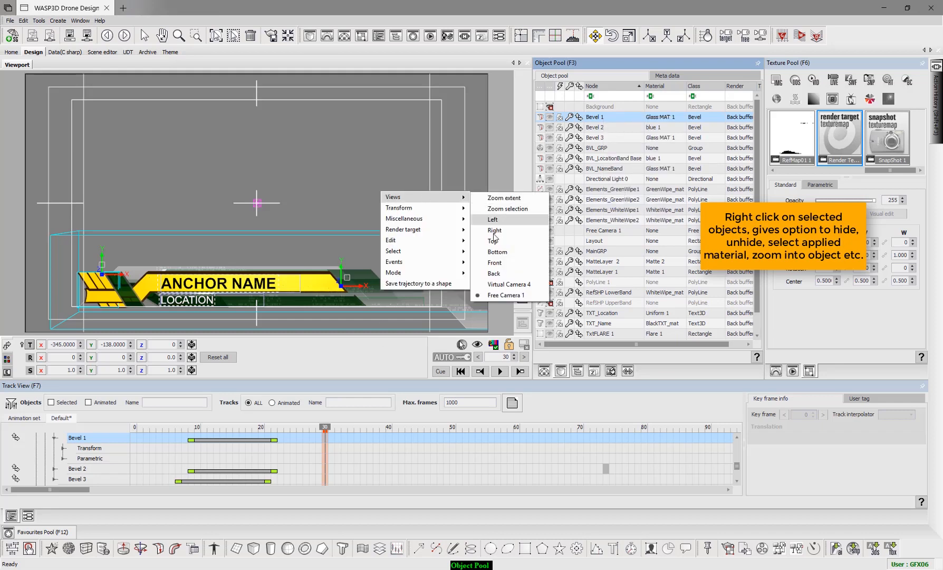
left_click(492, 219)
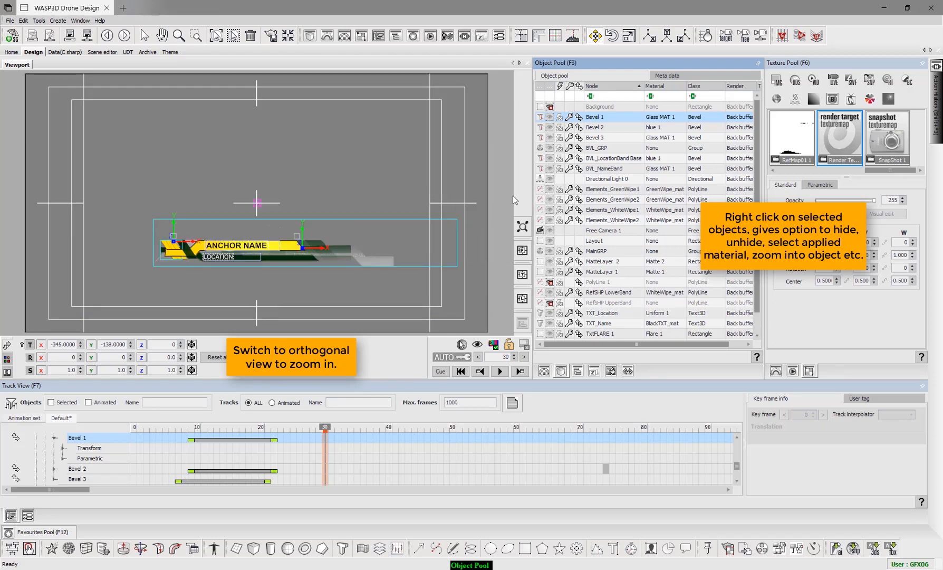
right_click(595, 117)
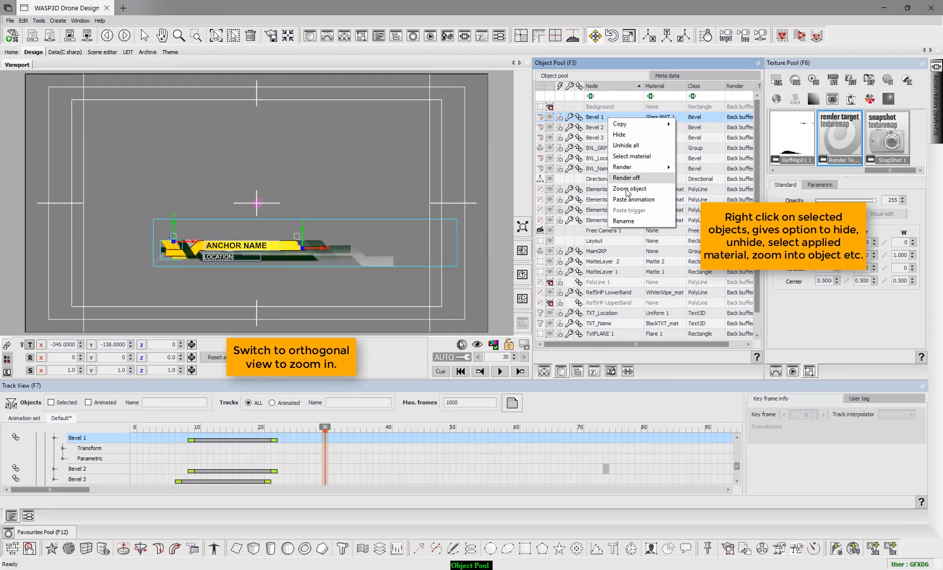
left_click(630, 188)
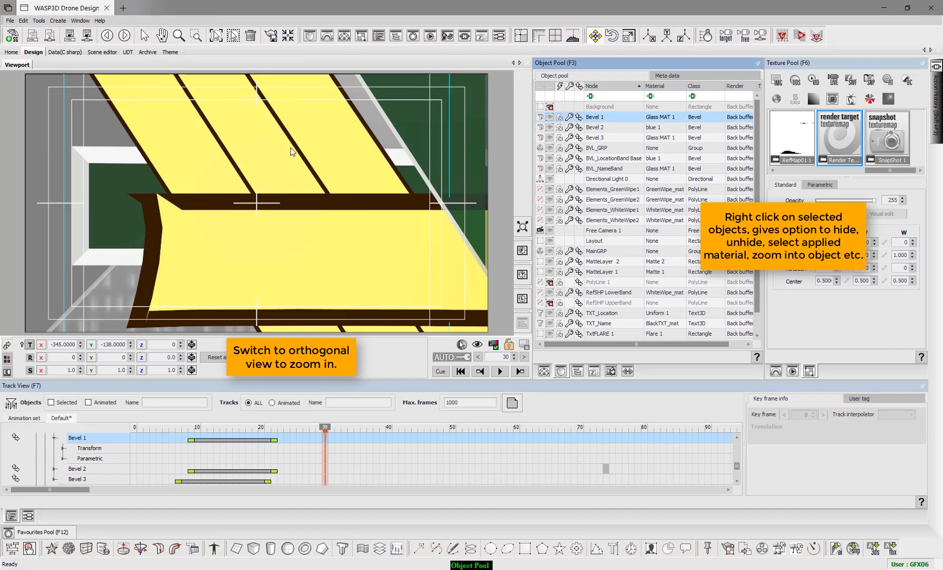
mouse_move(523, 227)
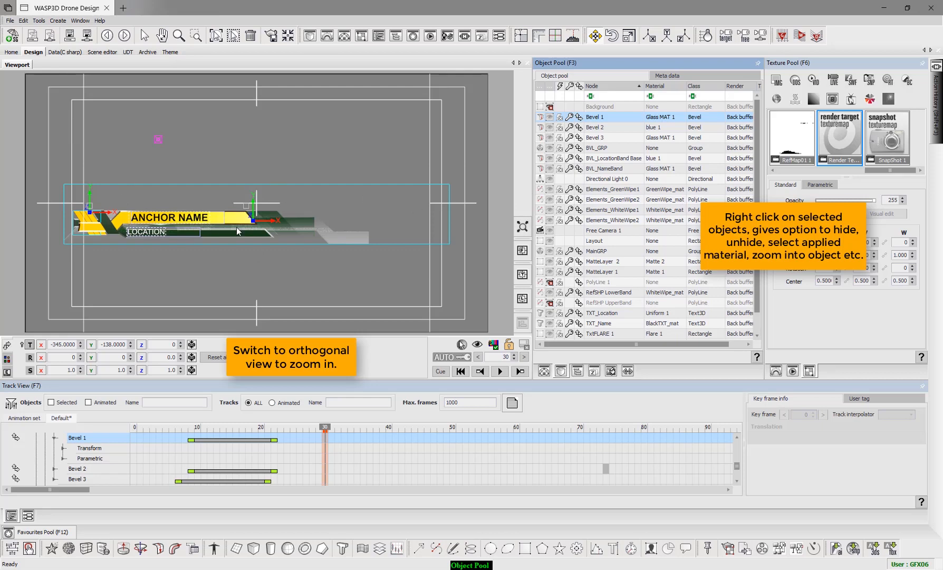
left_click(596, 147)
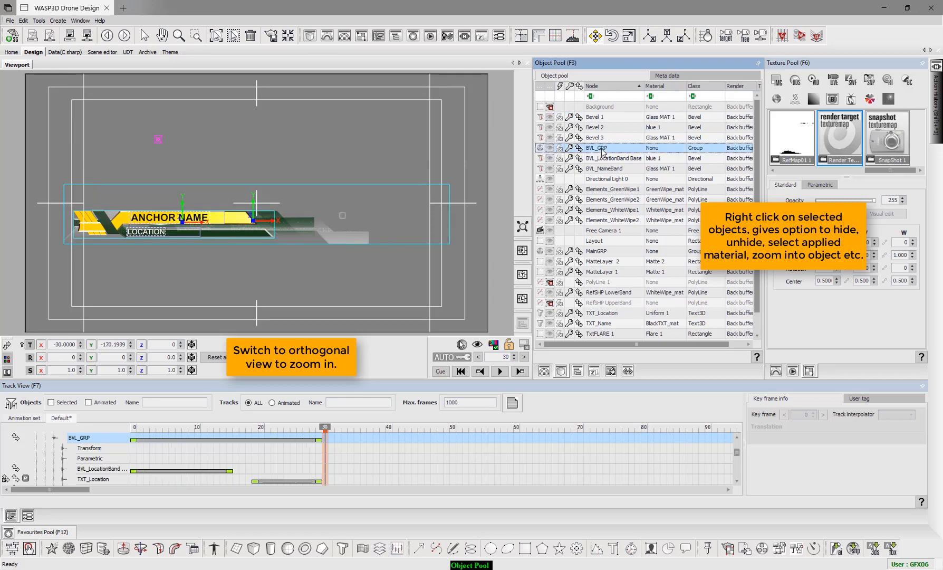
right_click(597, 147)
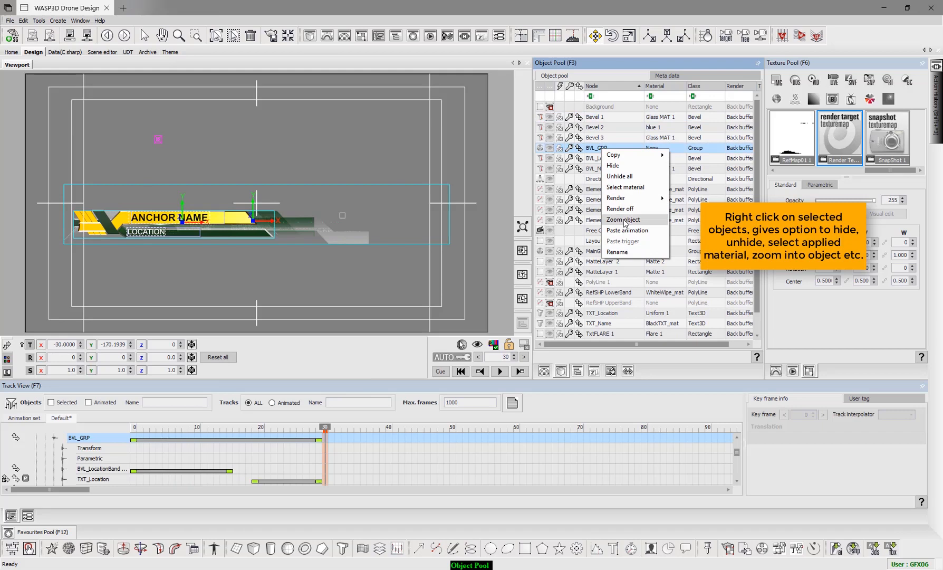
left_click(622, 219)
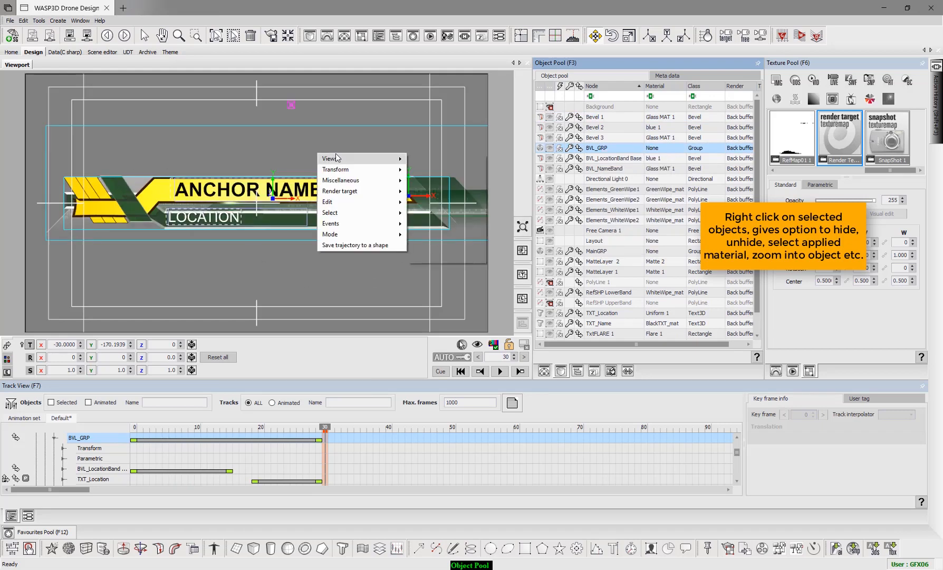
mouse_move(330, 158)
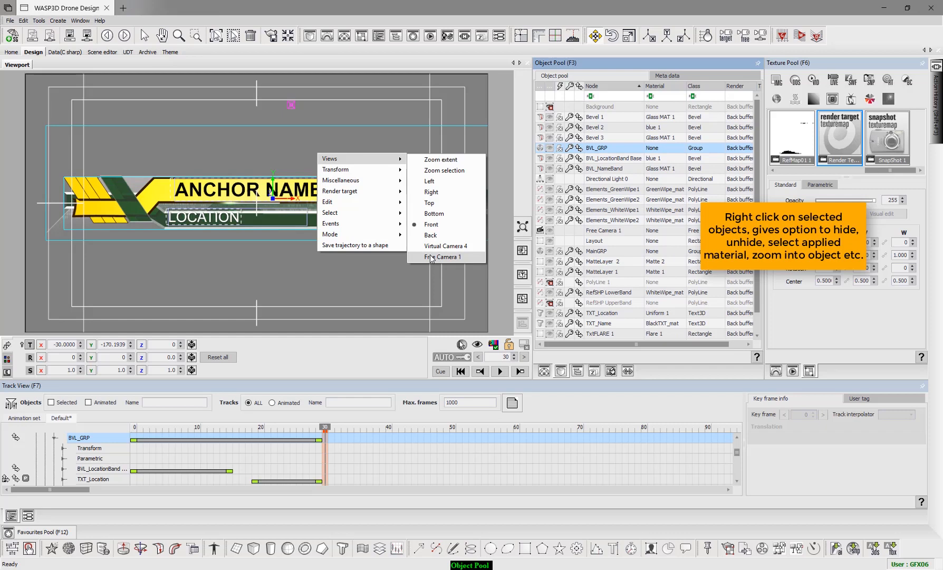
left_click(442, 257)
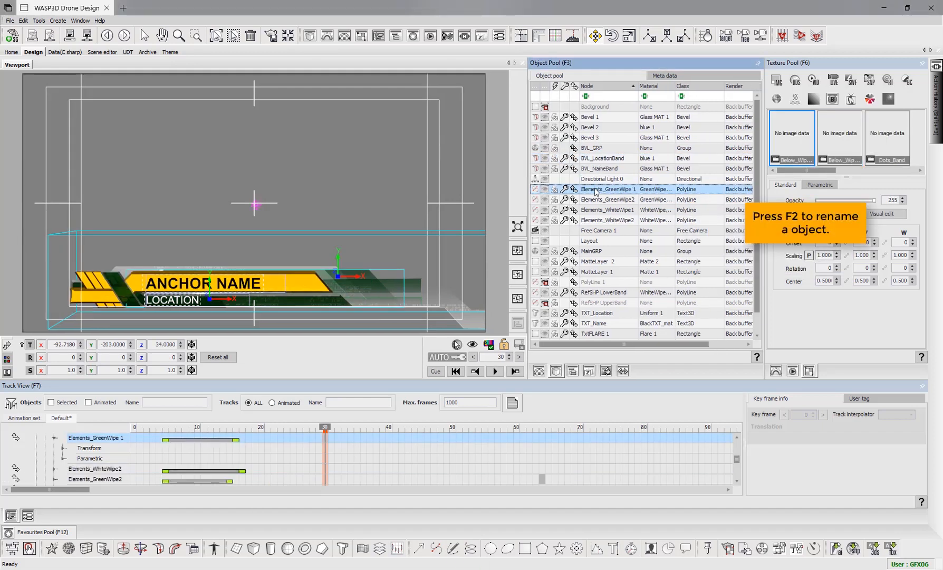
Rename Elements_GreenWipe 1, then batch-rename the four selected wipes to 'Ele_GRWipe'
double_click(608, 188)
type("RN")
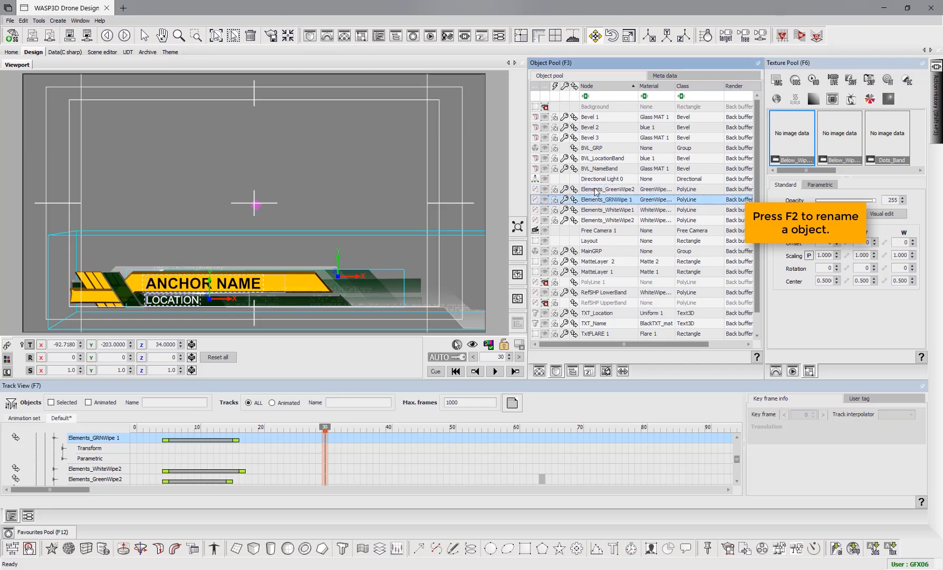
left_click(608, 189)
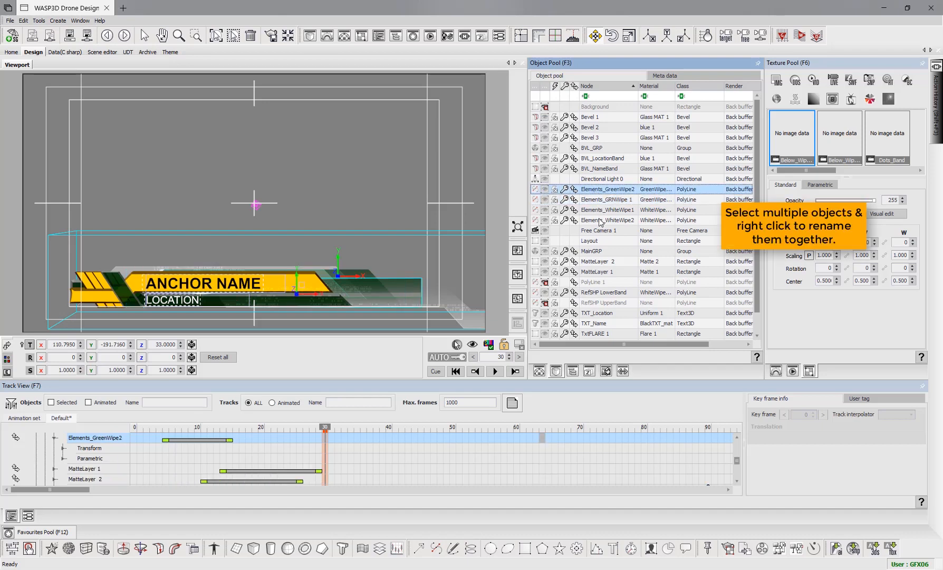
right_click(608, 220)
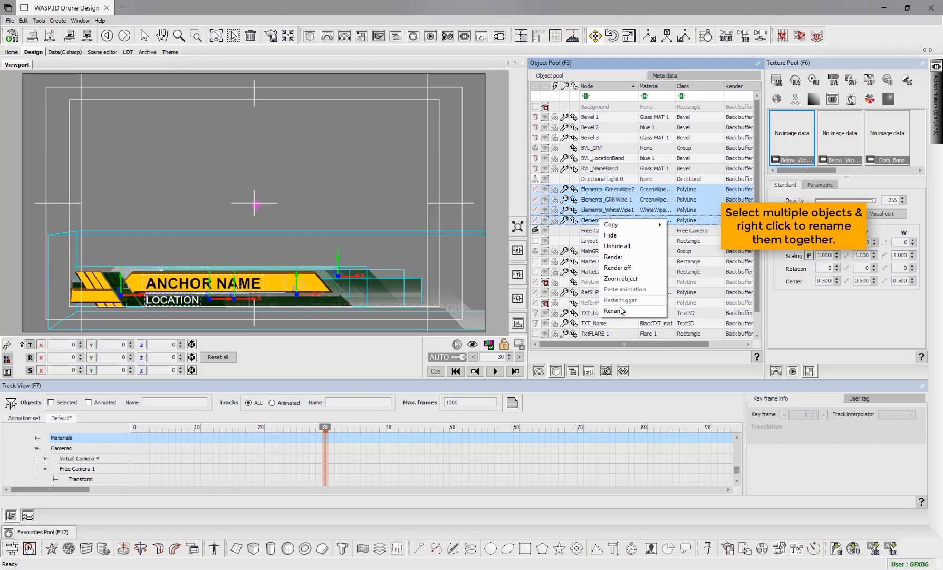
left_click(614, 310)
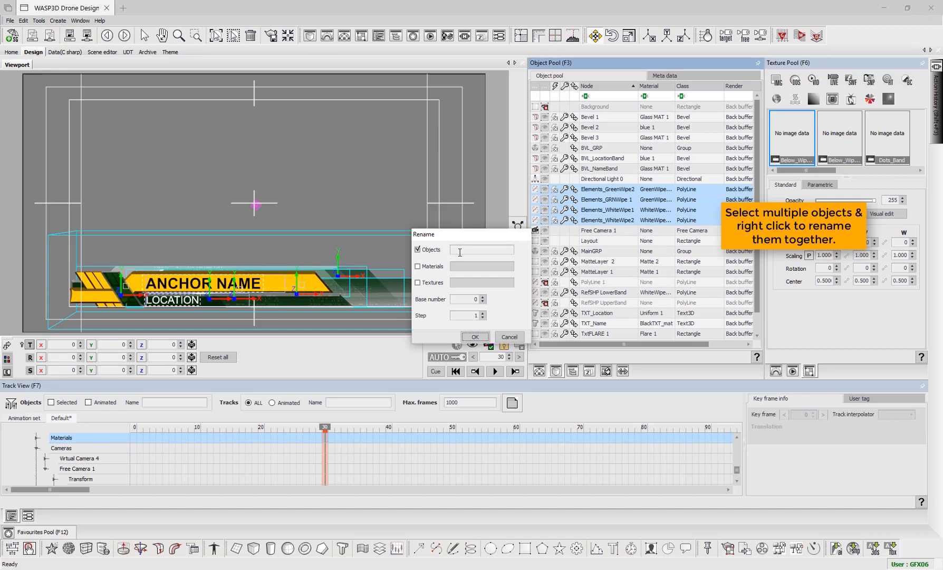
type("Ele")
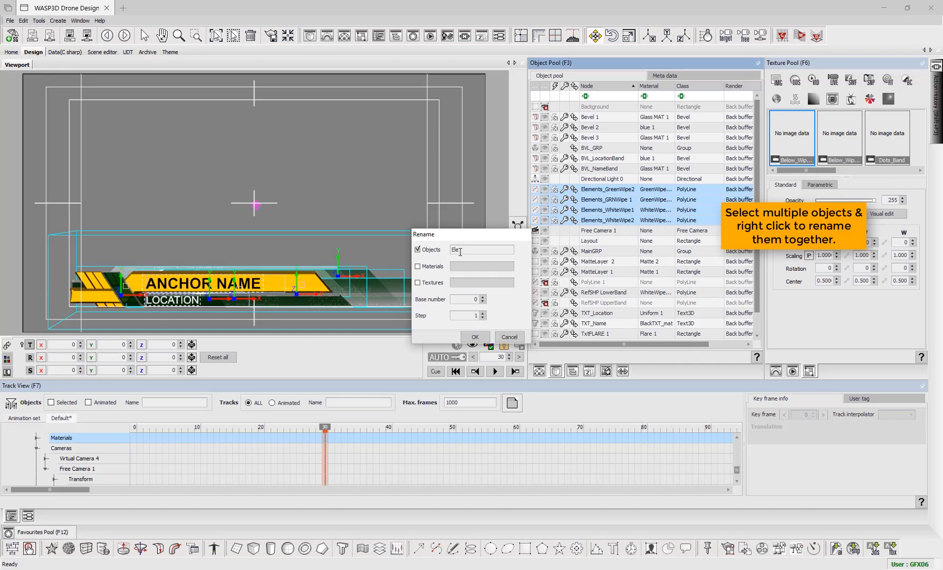
type("_GRN")
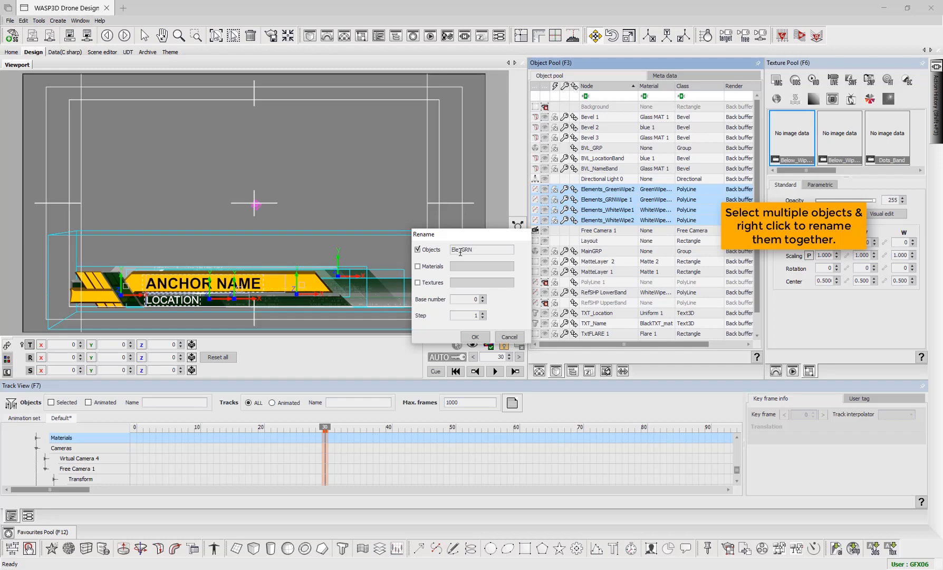
type("Wipe")
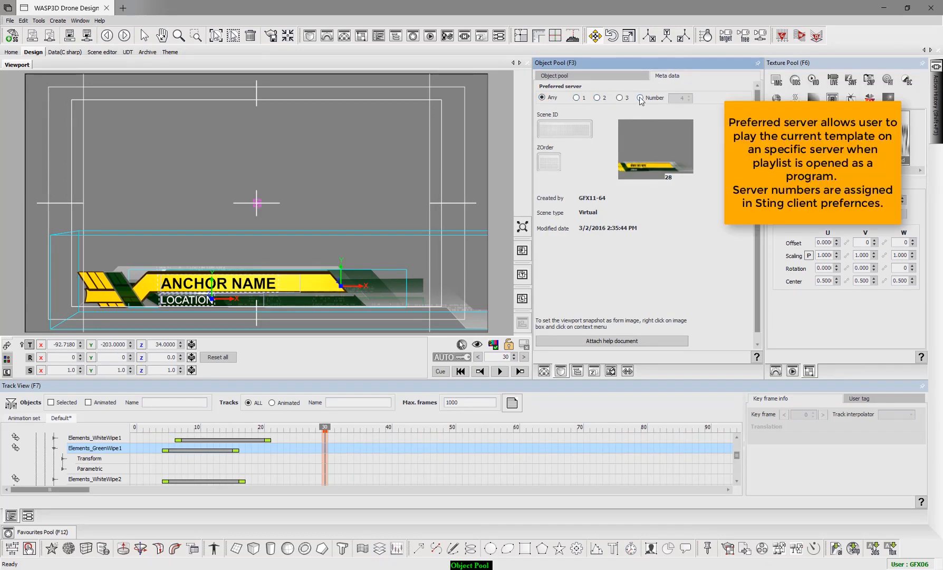
Try the Number, 1 and 2 preferred server options, ending on server 3
left_click(639, 98)
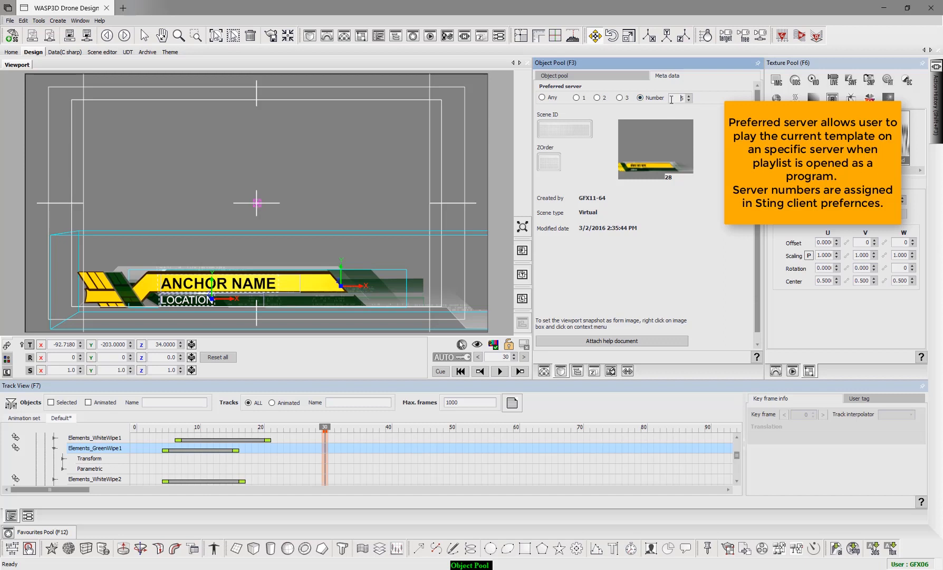
left_click(576, 98)
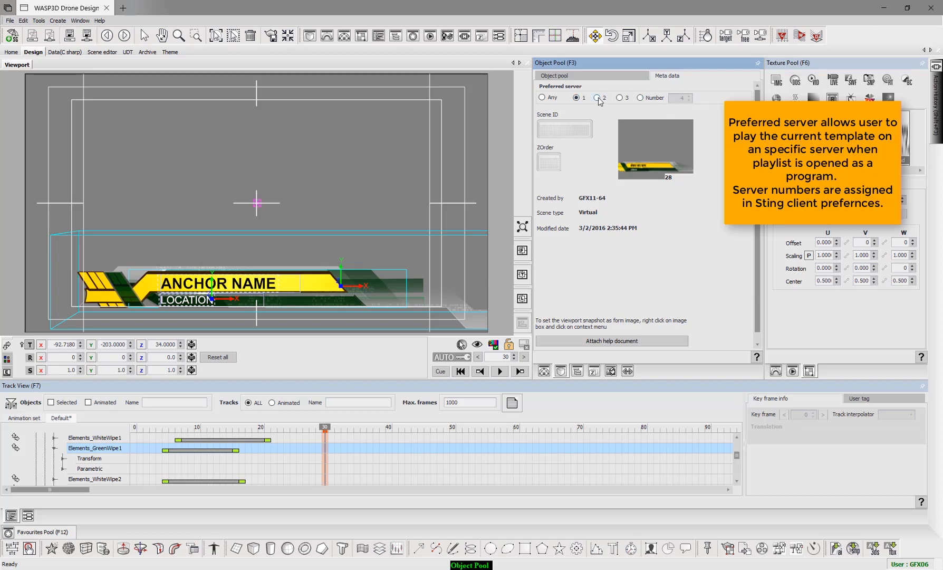
left_click(619, 98)
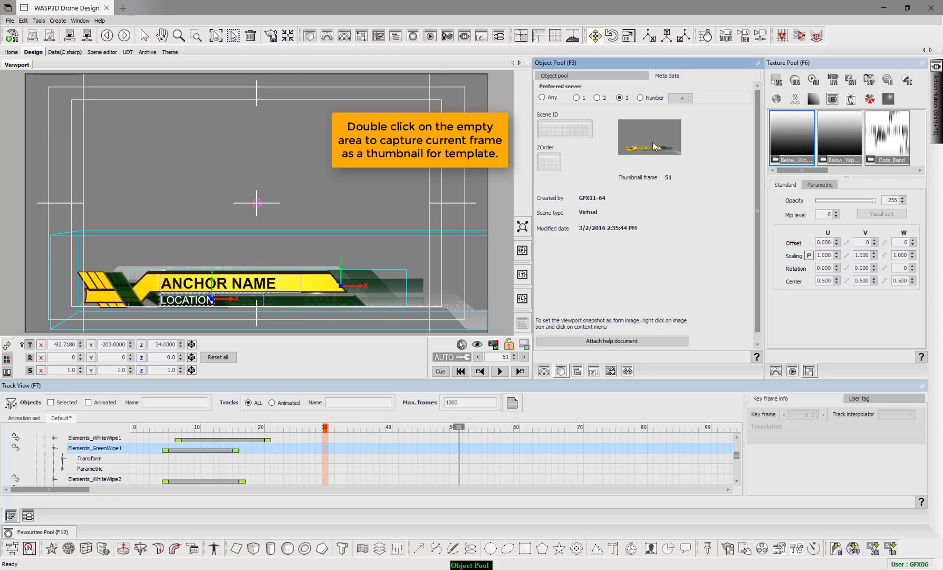
mouse_move(552, 171)
type("3")
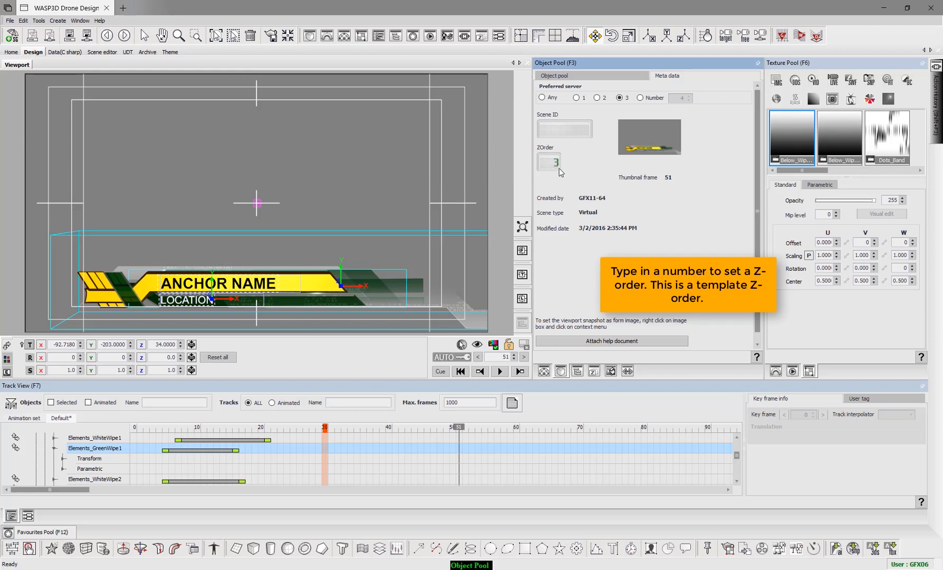
Enter a Z-order of 10 and begin attaching a help document
type("10")
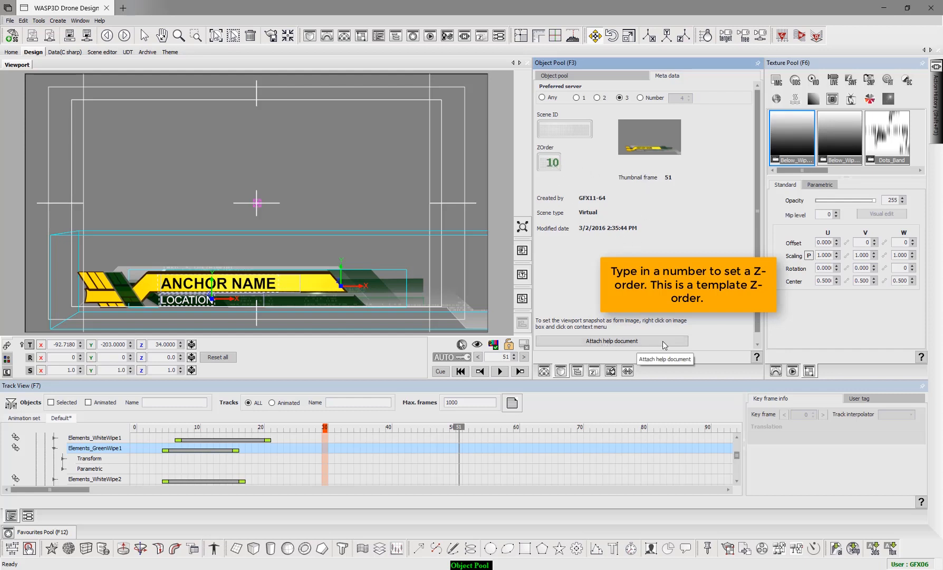
left_click(610, 341)
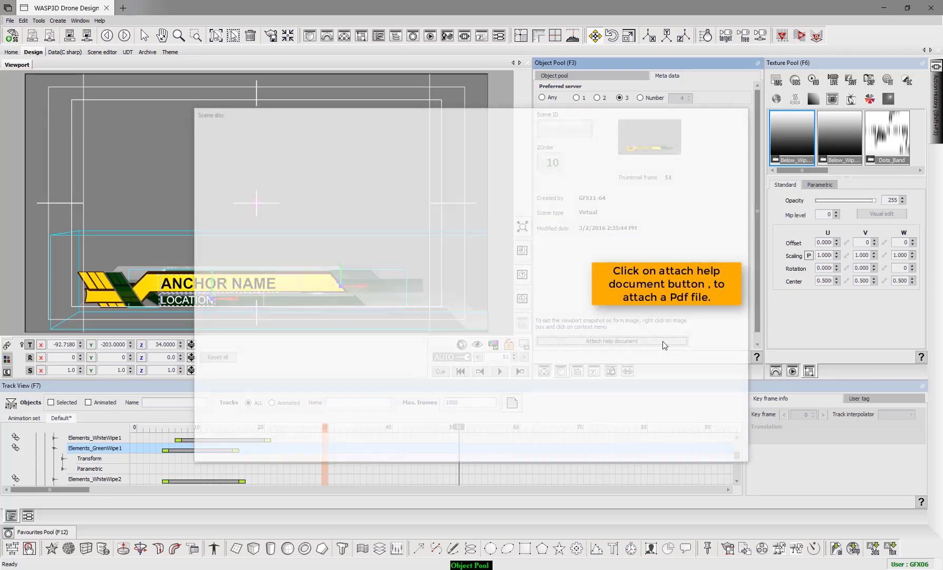
Browse from the Scene doc dialog for a PDF help document
left_click(610, 340)
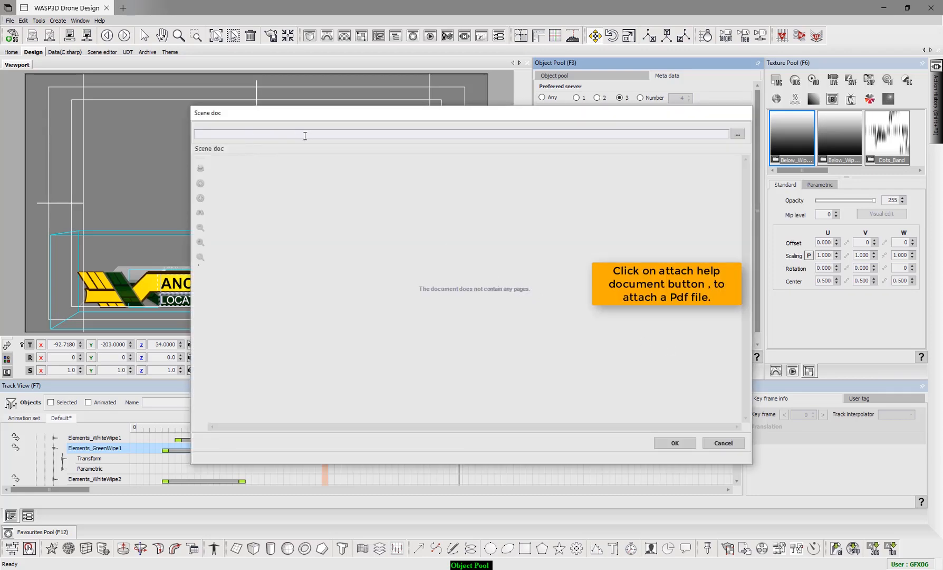
left_click(737, 134)
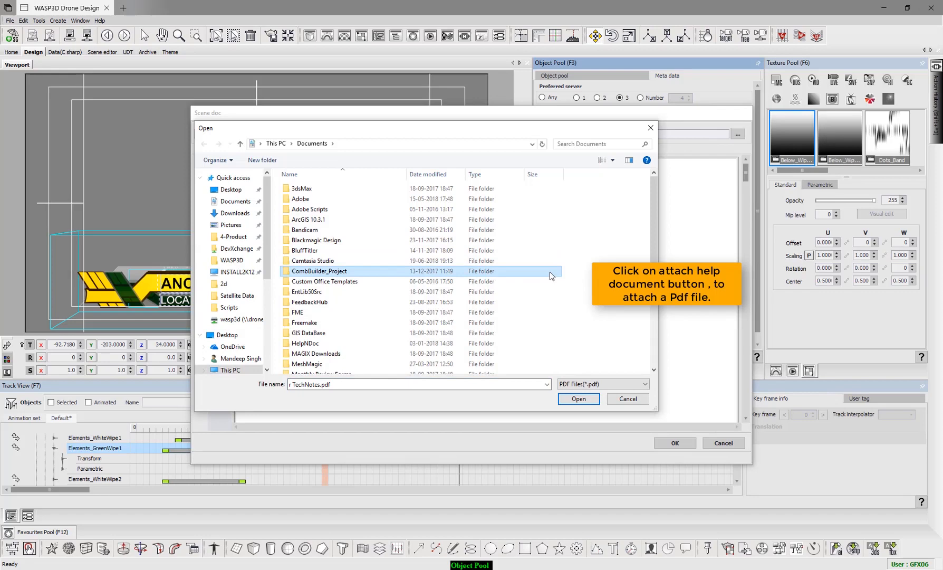